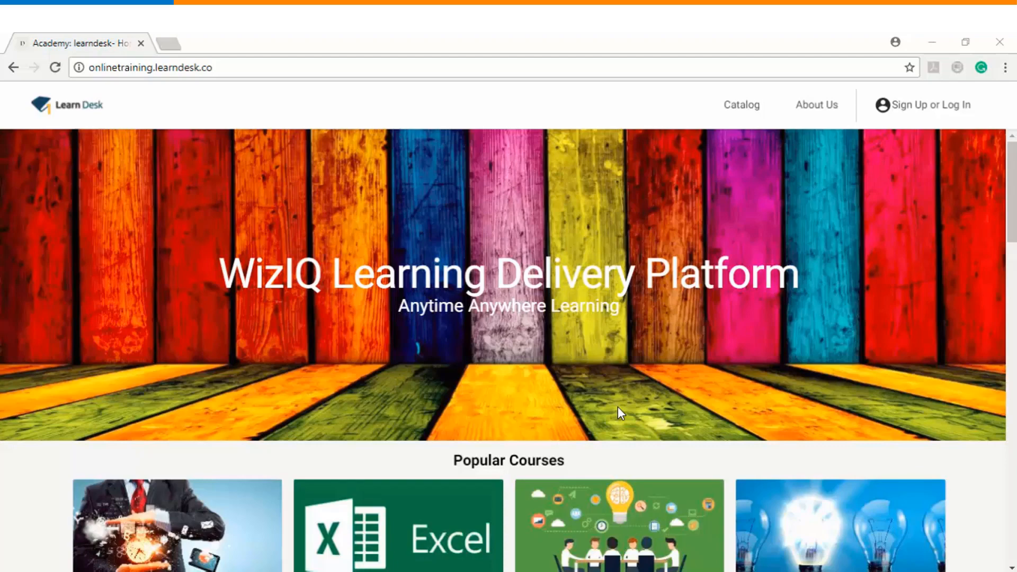
# Bring up the LearnDesk login form with the saved email and password autofilled.
pyautogui.click(929, 105)
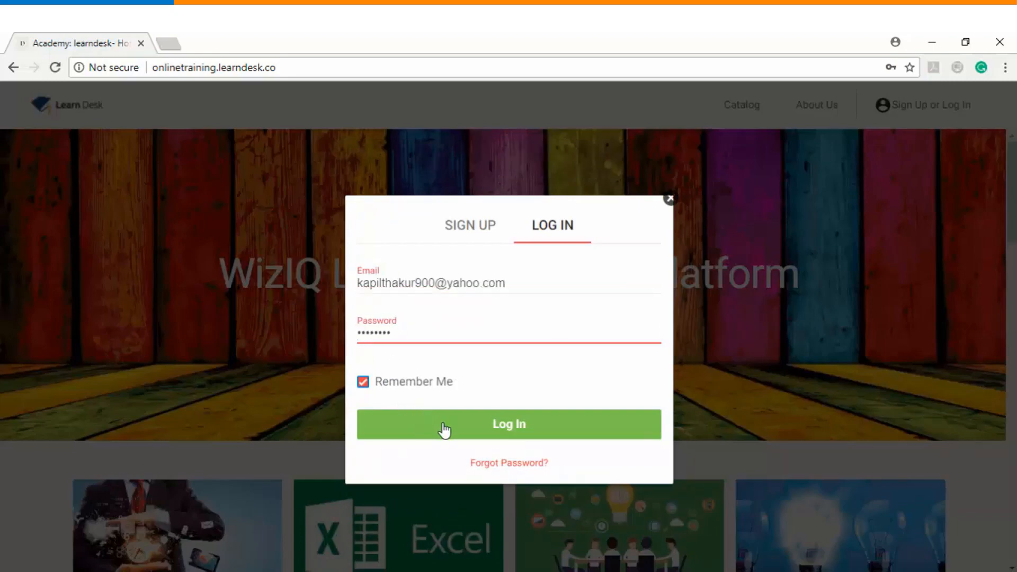
# Log in and show the side menu with Library, Courses, Tests and Live Classes.
pyautogui.click(508, 424)
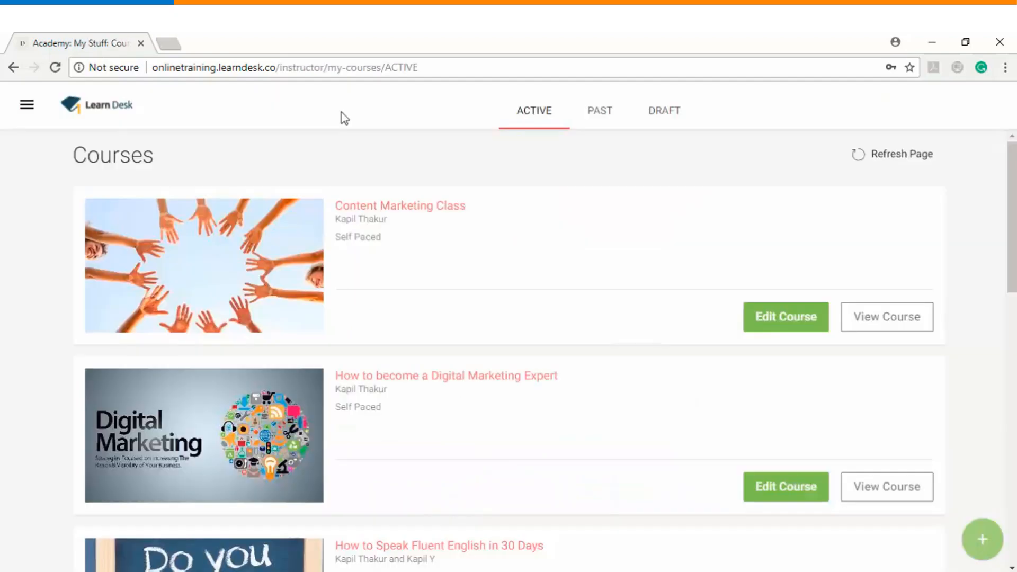
pyautogui.moveTo(109, 83)
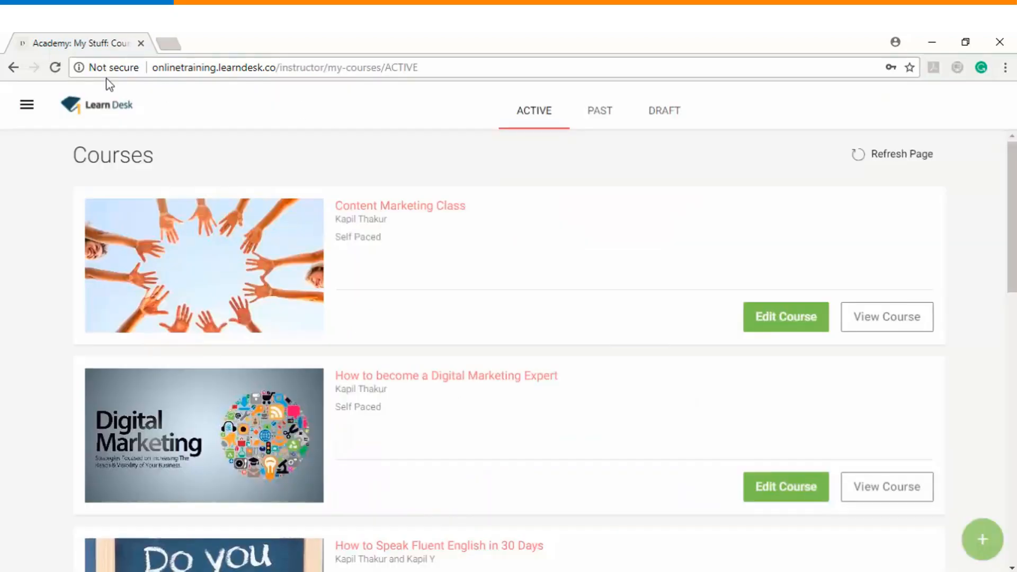
pyautogui.click(26, 104)
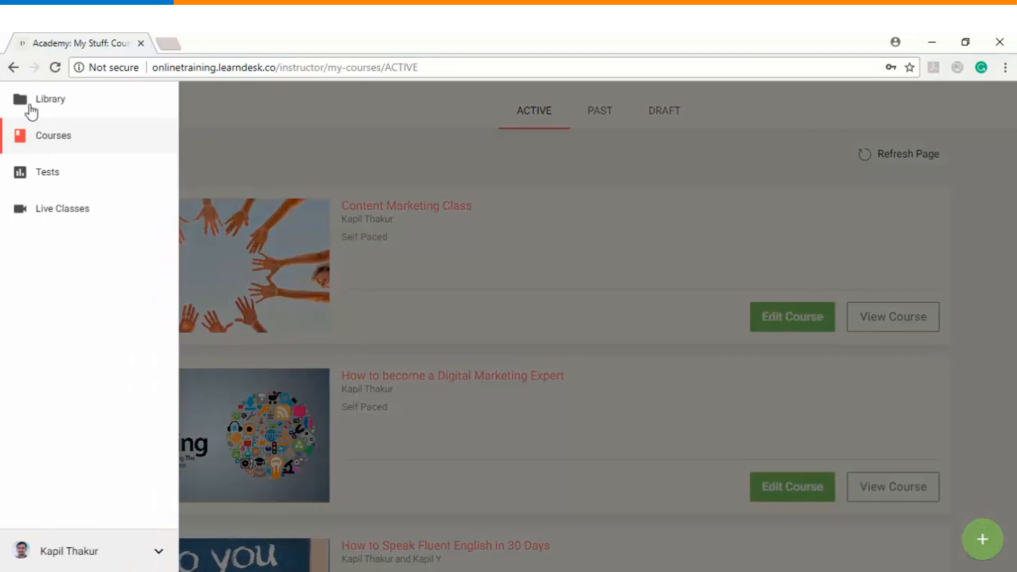
pyautogui.moveTo(62, 209)
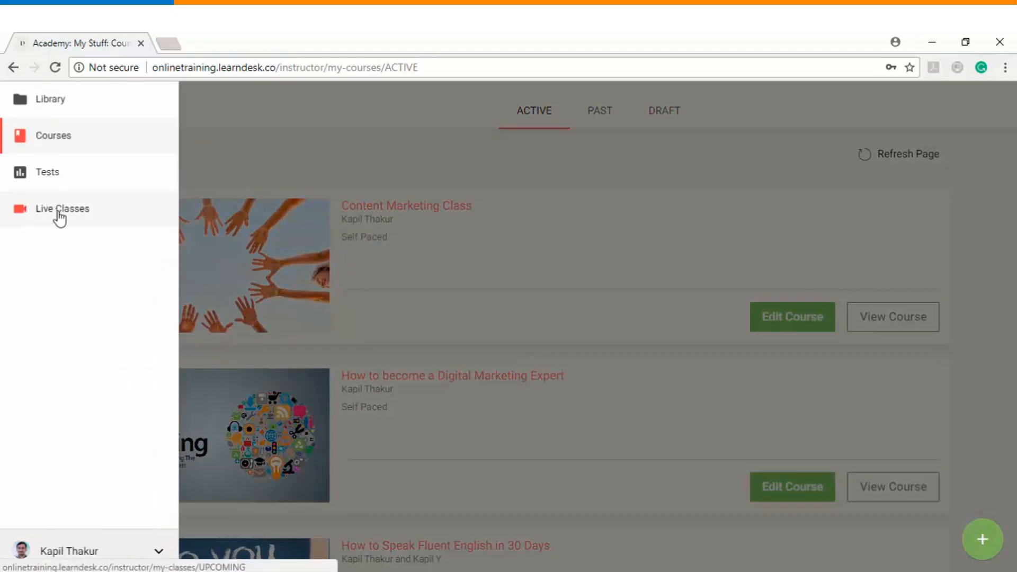
# Go to the Live Classes list from the side menu.
pyautogui.click(63, 208)
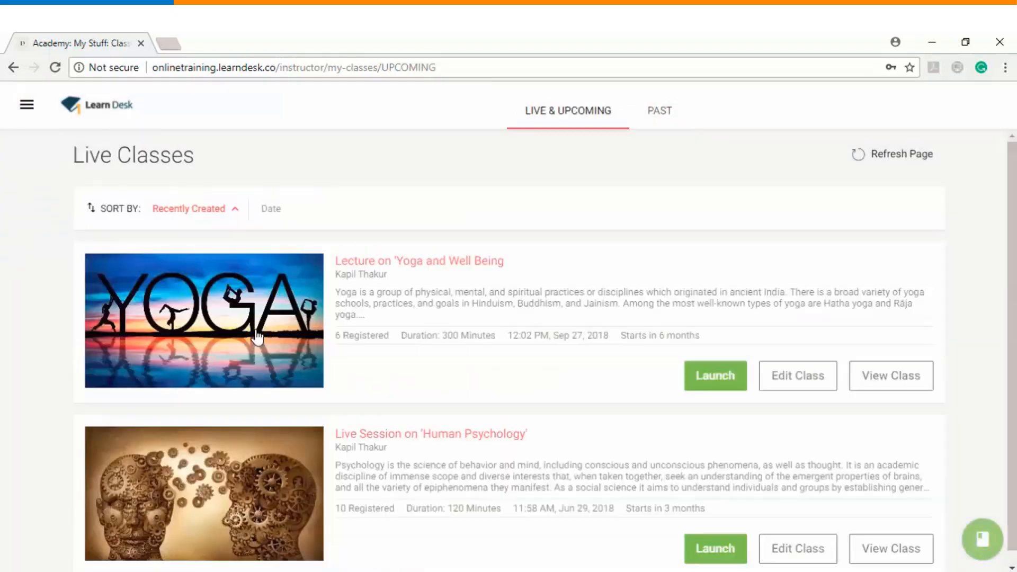
pyautogui.moveTo(522, 401)
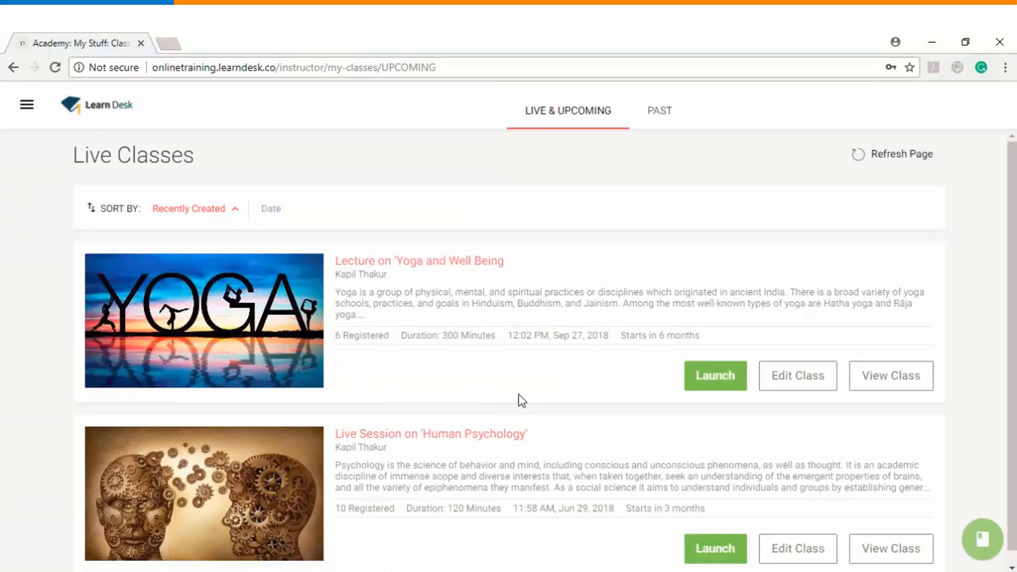
pyautogui.moveTo(984, 540)
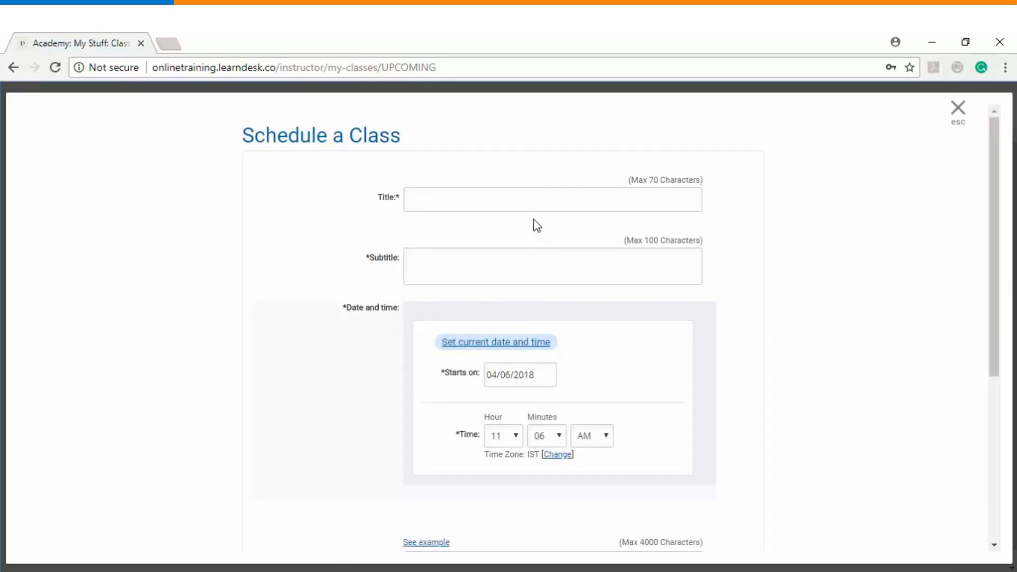
# Enter title 'WizIQ Virtual Live Classroom' and subtitle 'Enabling Live Learning anytime anywhere'.
pyautogui.click(552, 200)
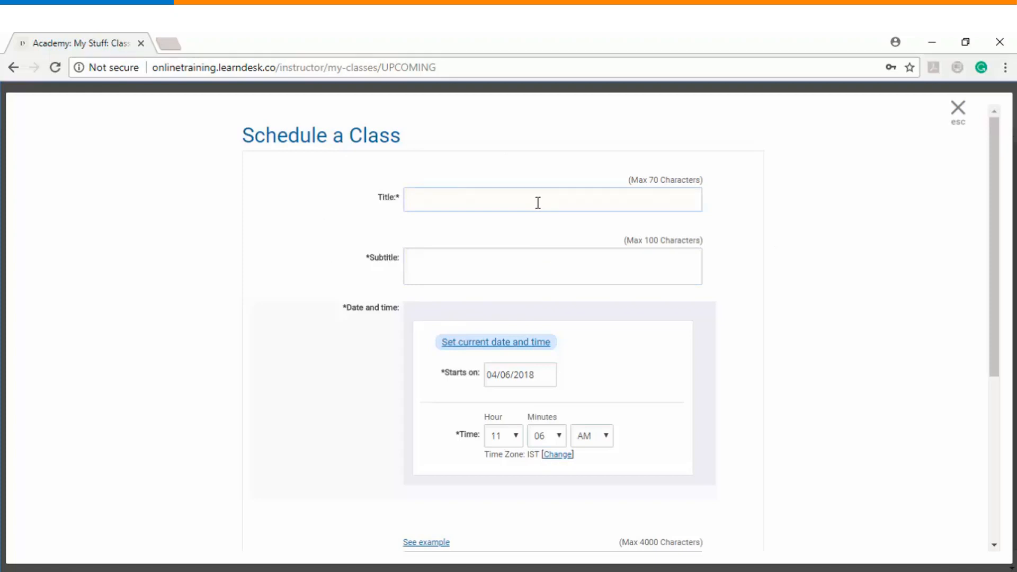
pyautogui.click(551, 199)
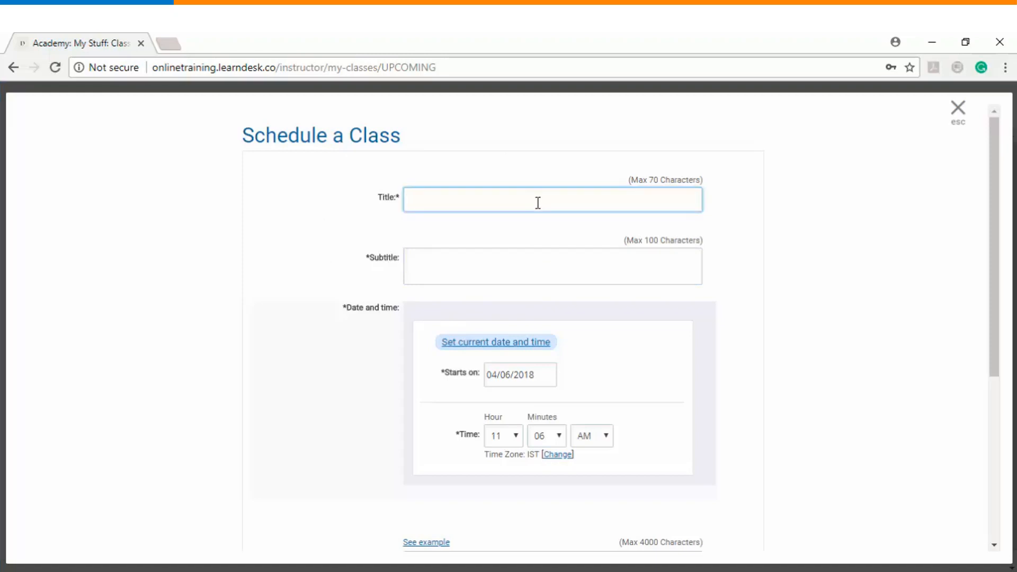
pyautogui.write('WizIQ Virtual Live')
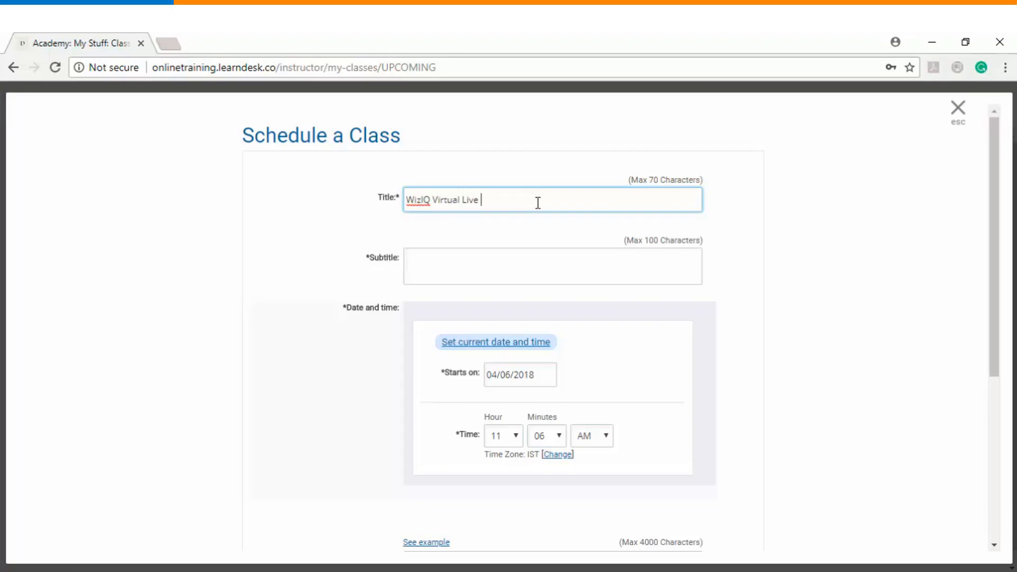
pyautogui.write('Classroom')
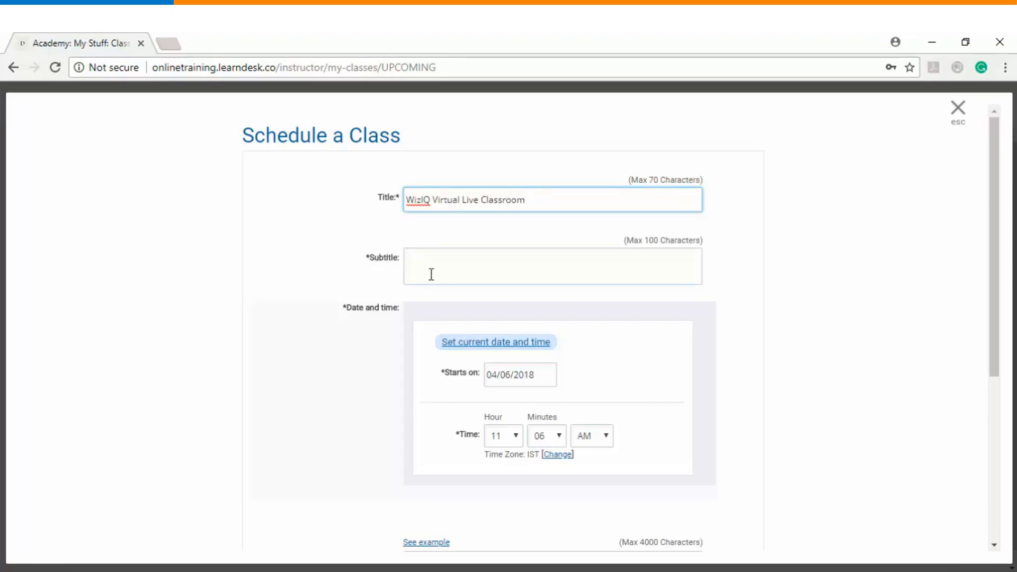
pyautogui.click(552, 266)
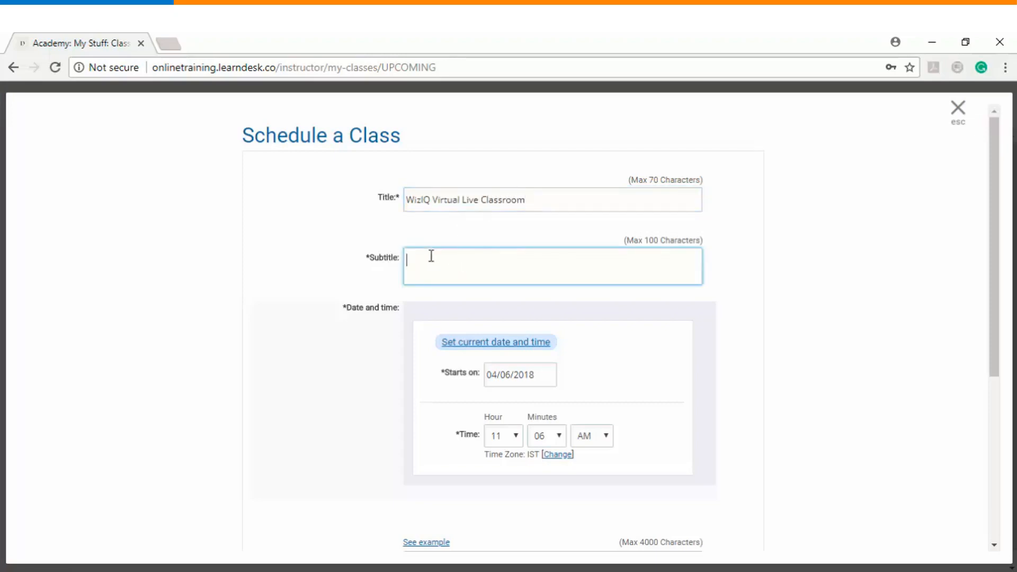
pyautogui.write('Enab')
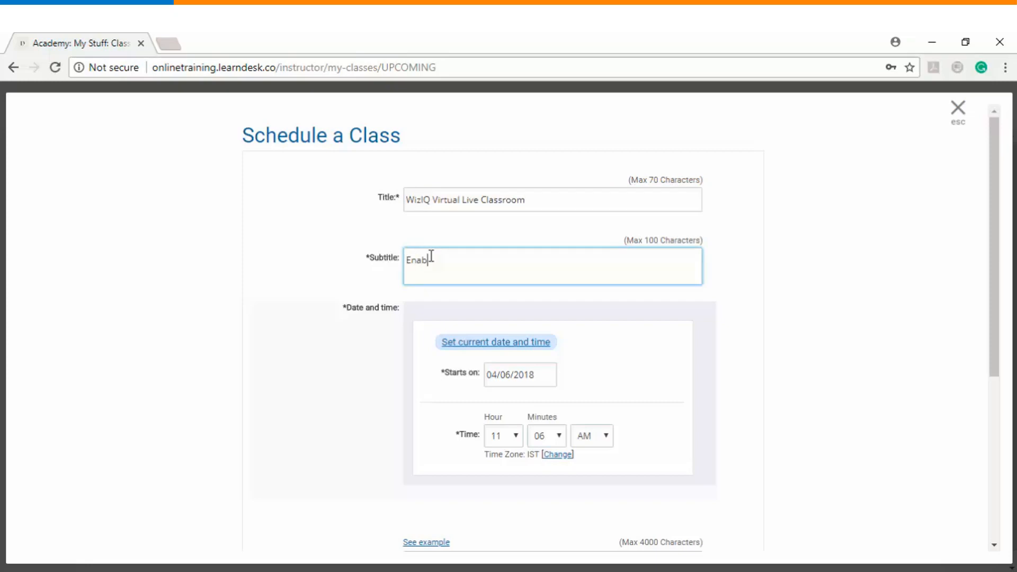
pyautogui.write('ling Live Learning anytime anywhere')
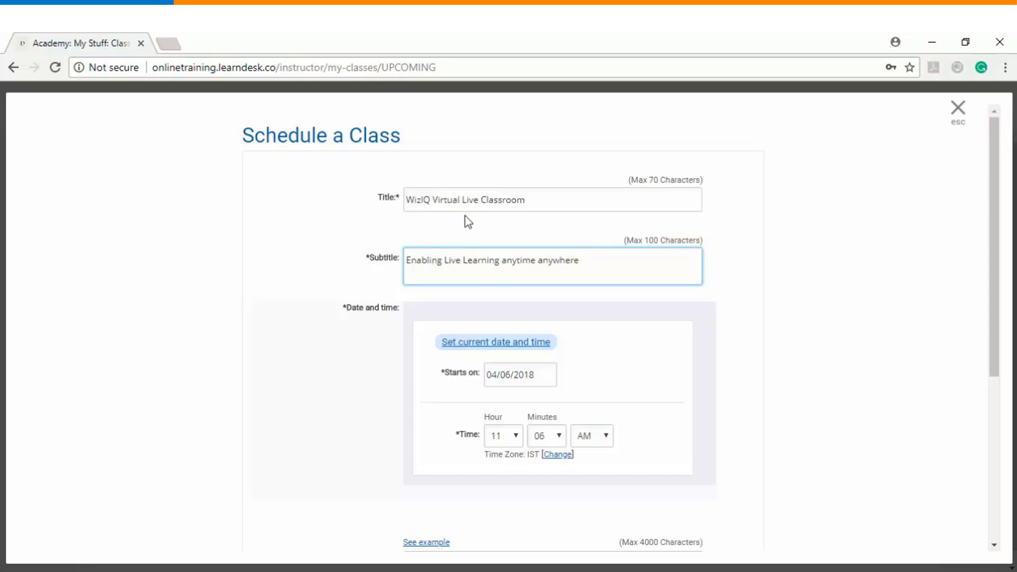
# Set the start date to April 30, 2018 and the start hour to 12 (12:06 AM).
pyautogui.scroll(-3)
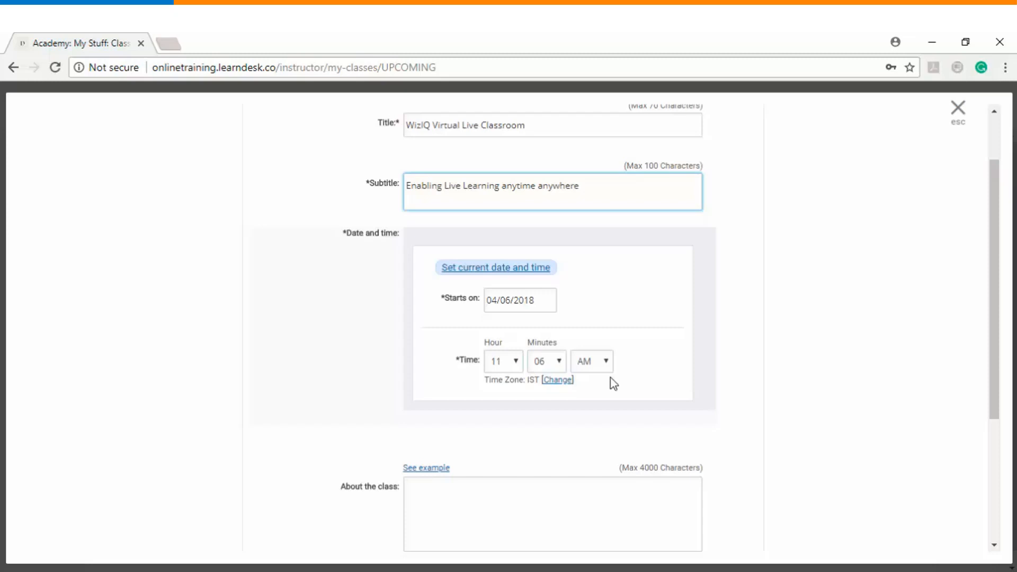
pyautogui.click(578, 186)
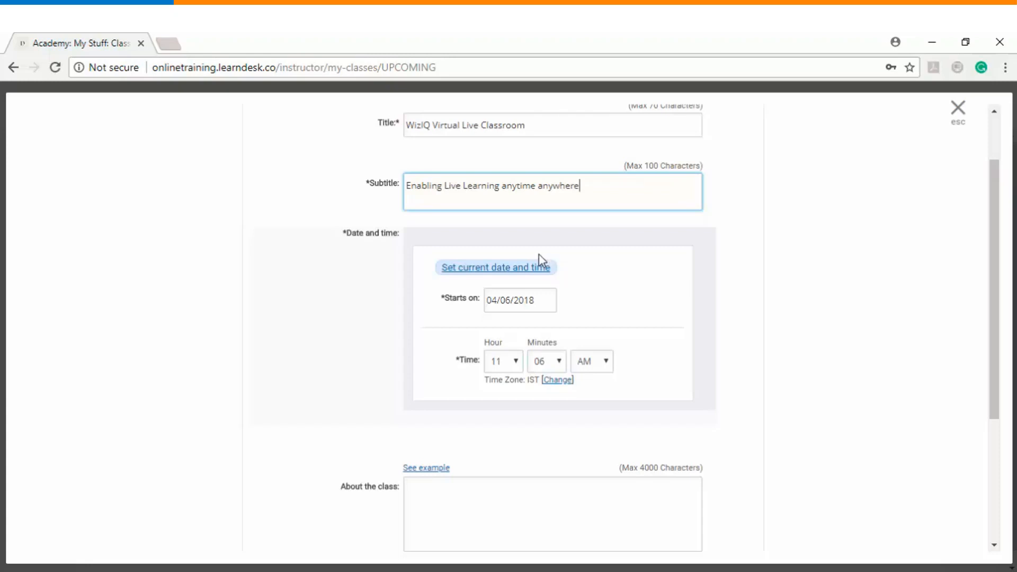
pyautogui.moveTo(522, 265)
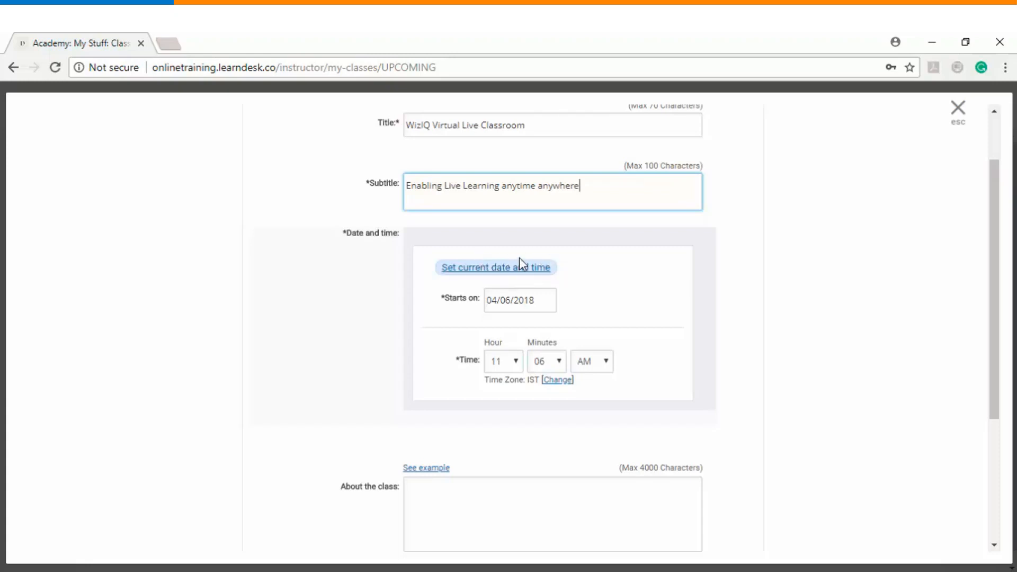
pyautogui.click(519, 300)
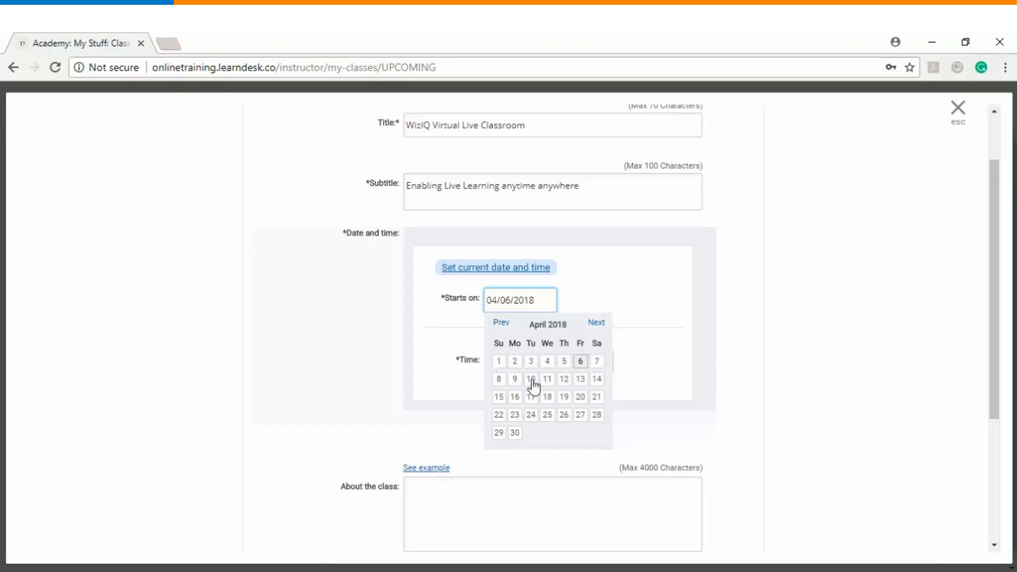
pyautogui.click(515, 432)
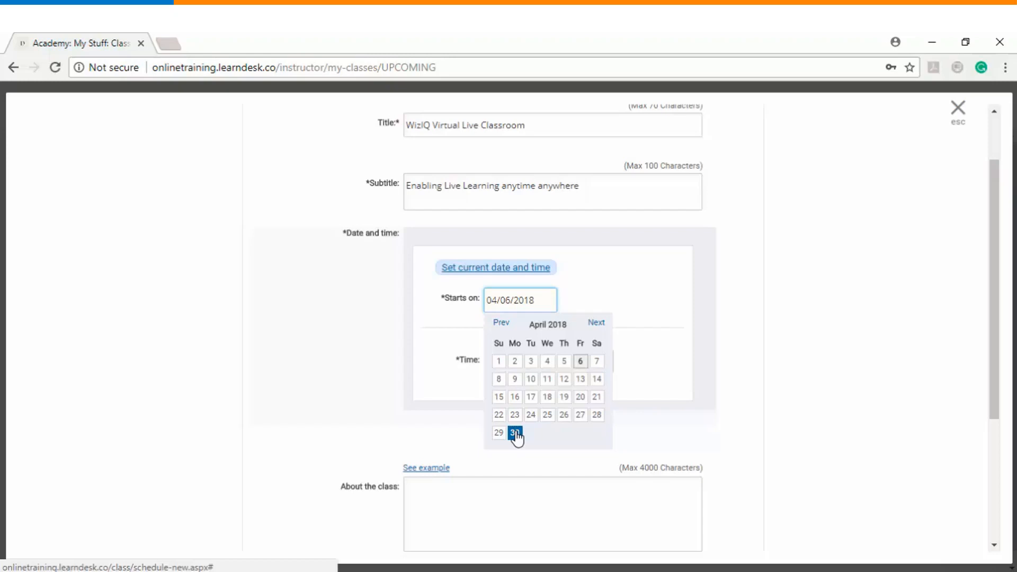
pyautogui.click(515, 432)
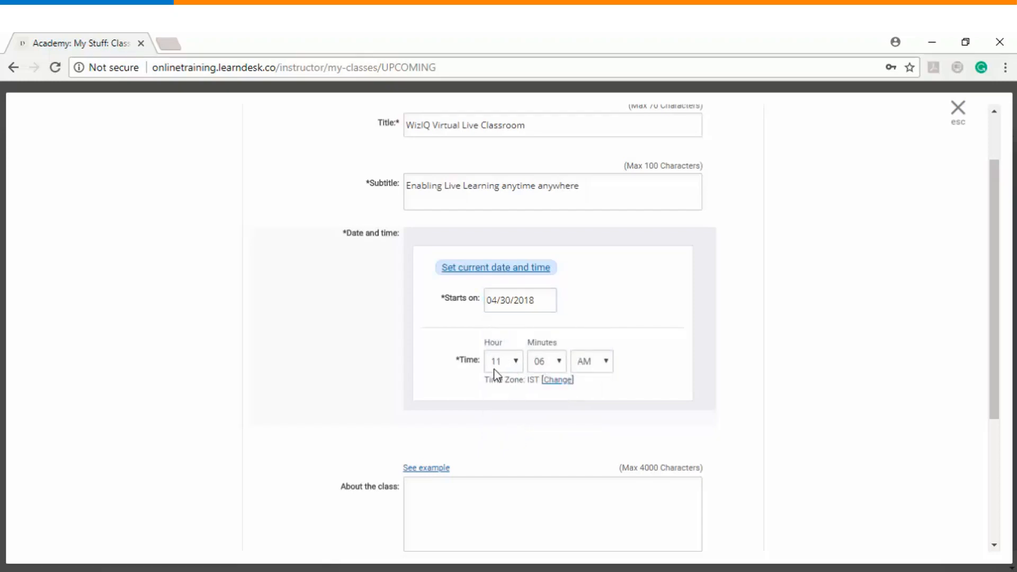
pyautogui.click(503, 362)
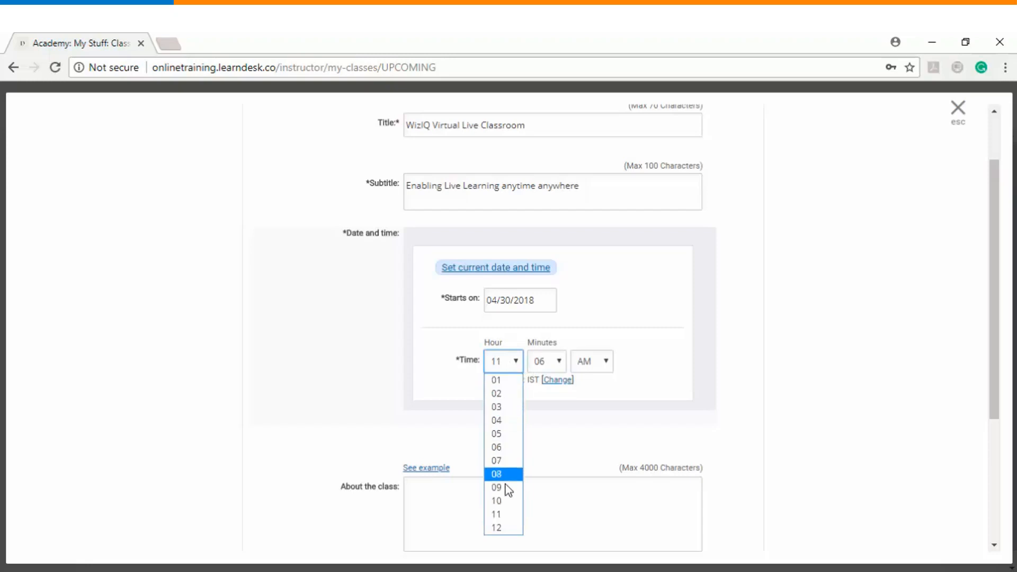
pyautogui.click(496, 528)
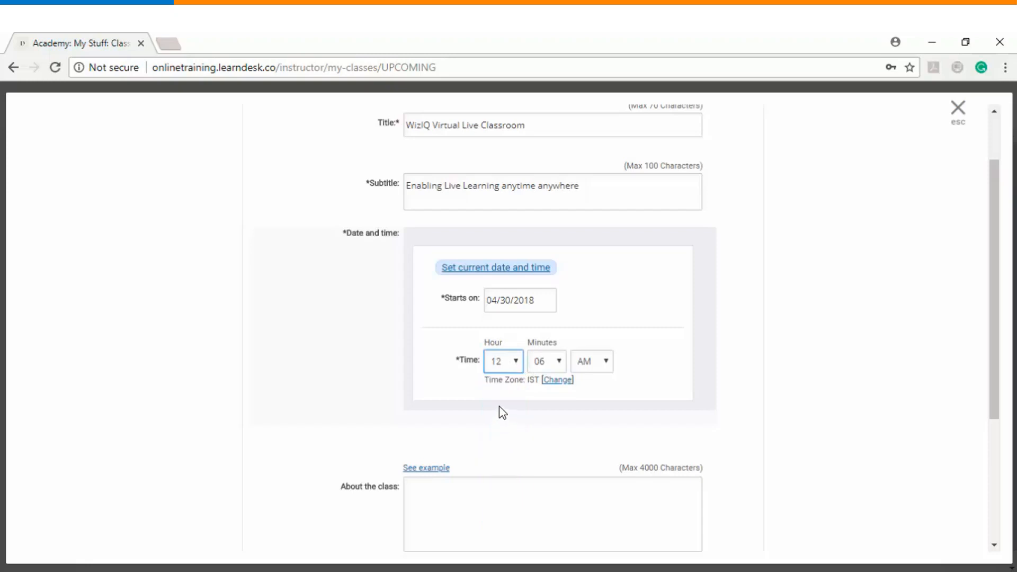
# Change the time zone to (GMT+05:30) Chennai, Kolkata, Mumbai, New Delhi and save.
pyautogui.click(557, 380)
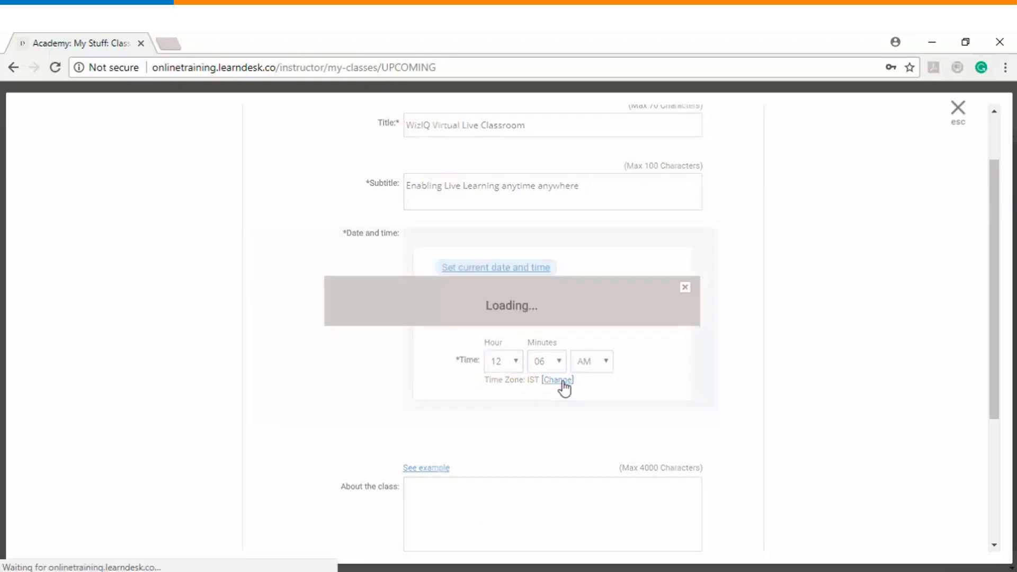
pyautogui.click(557, 380)
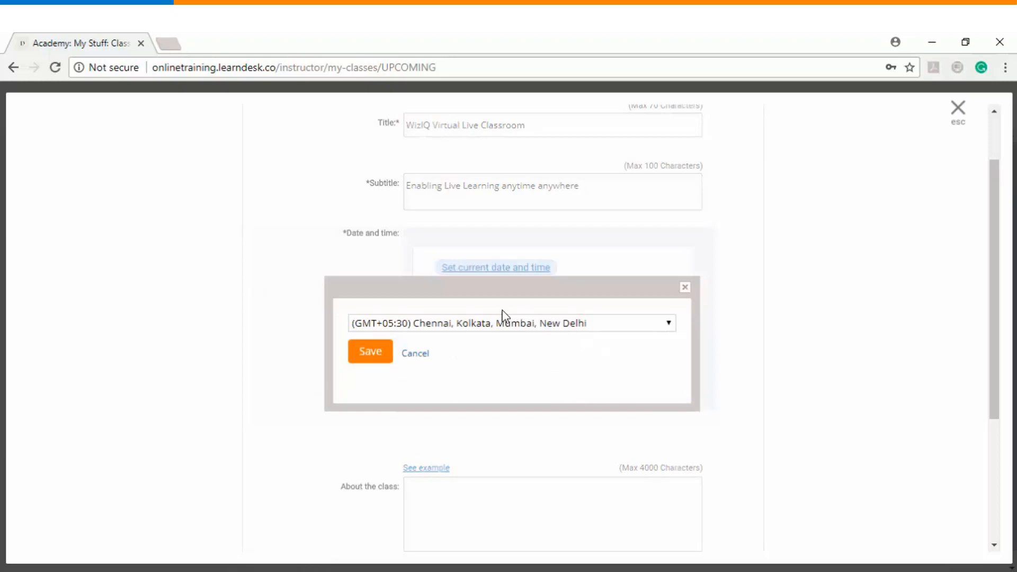
pyautogui.click(369, 352)
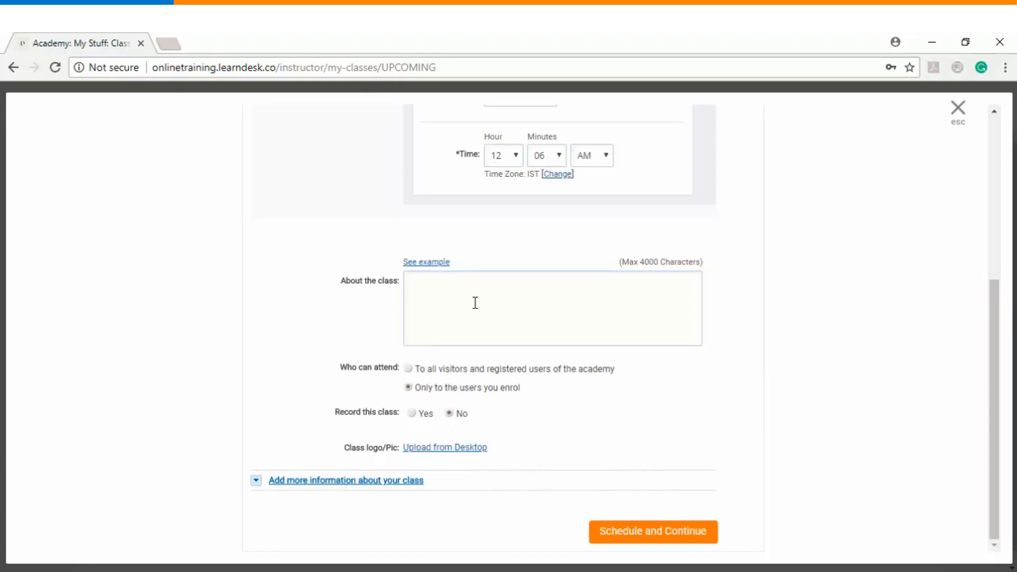
# Enter 'This is an online lecture' in the About the class box.
pyautogui.click(552, 308)
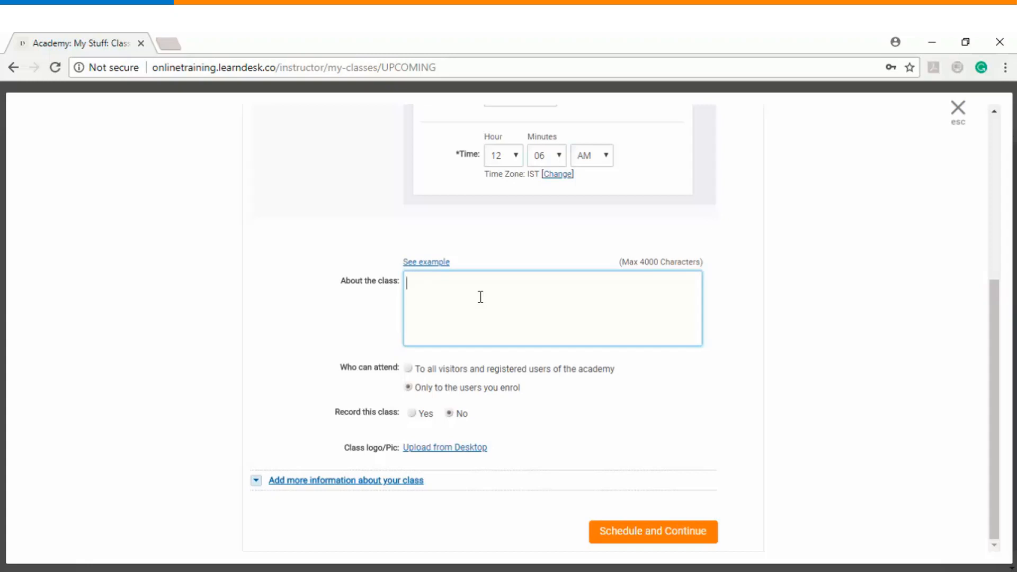
pyautogui.write('This is an online lecture')
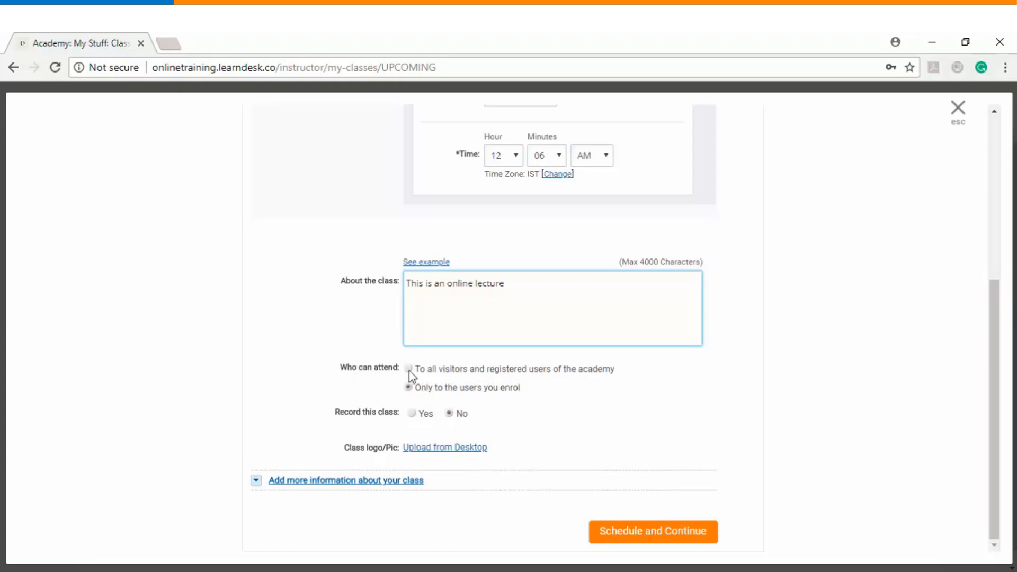
# Open attendance to all visitors and registered users, and try a Paid Class at 500 INR.
pyautogui.click(408, 369)
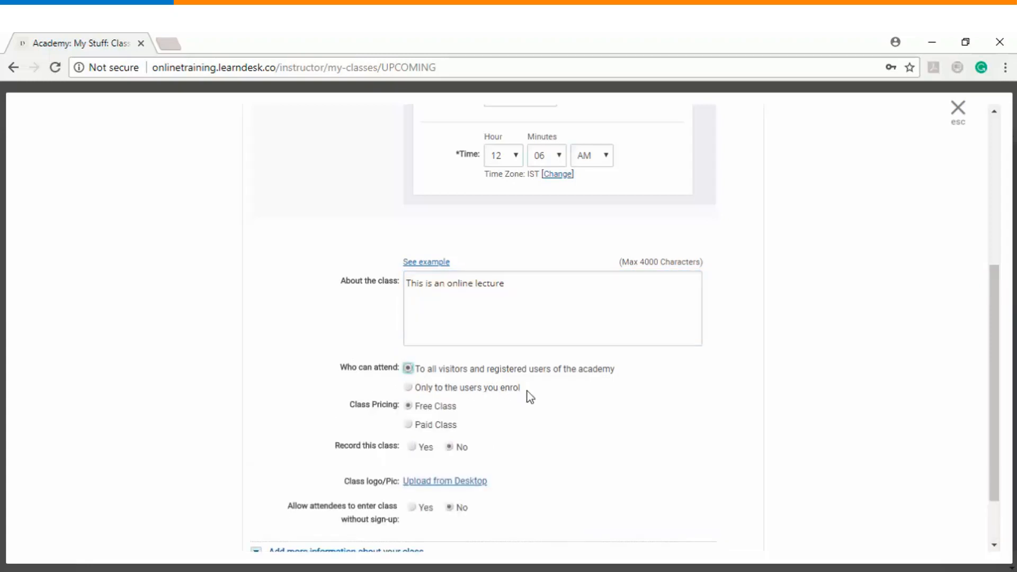
pyautogui.moveTo(572, 402)
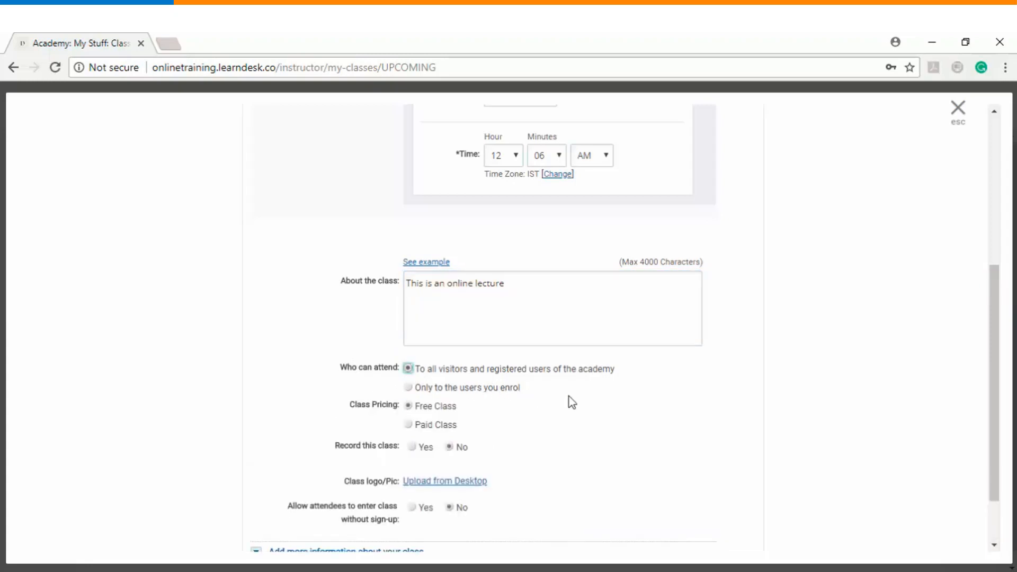
pyautogui.scroll(-3)
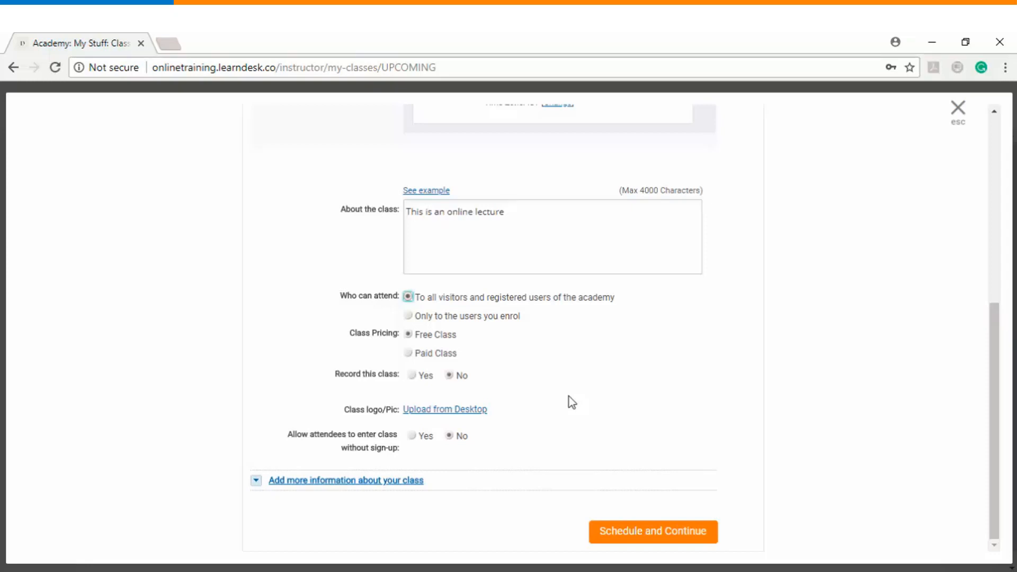
pyautogui.moveTo(592, 387)
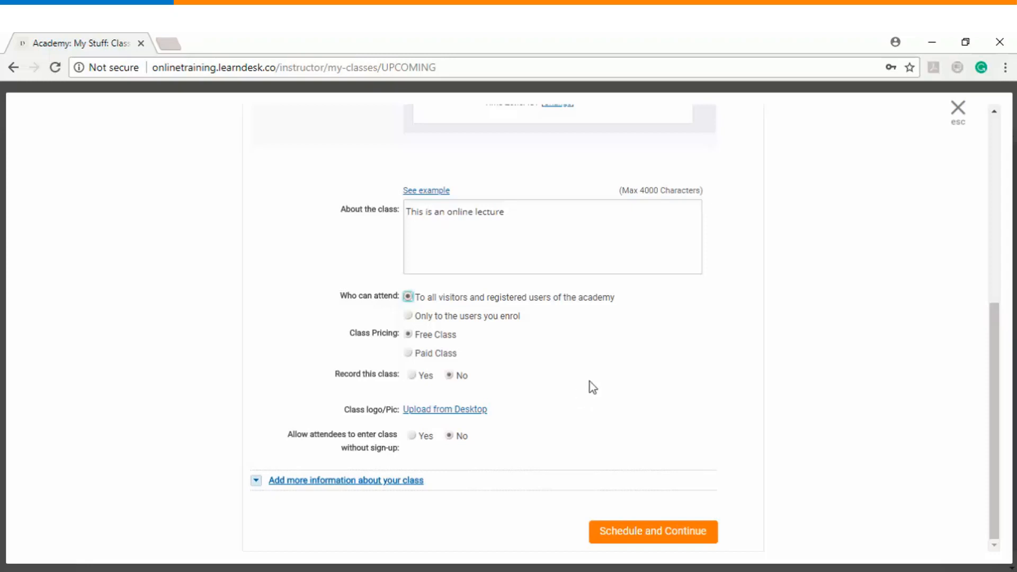
pyautogui.moveTo(589, 324)
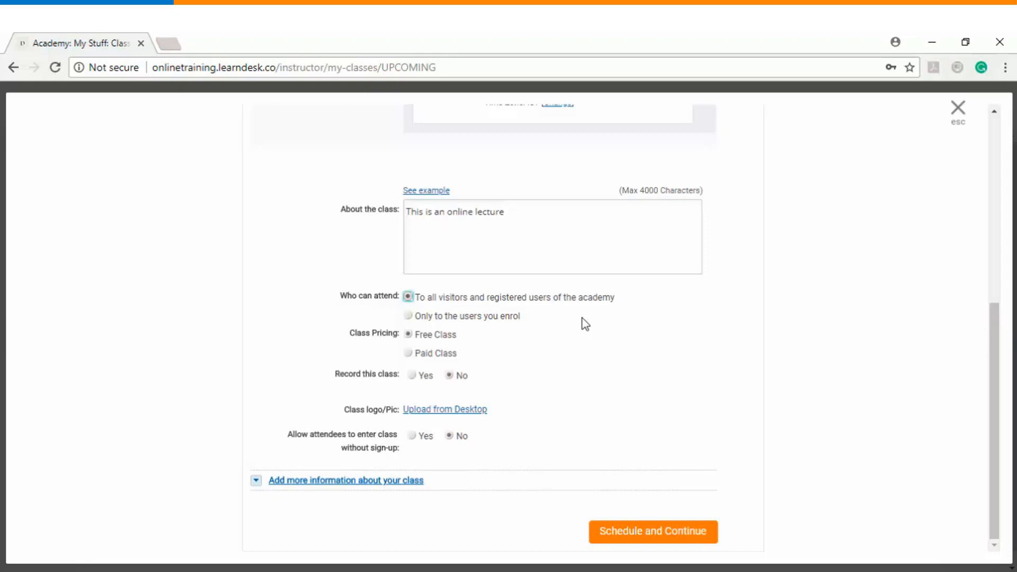
pyautogui.moveTo(398, 352)
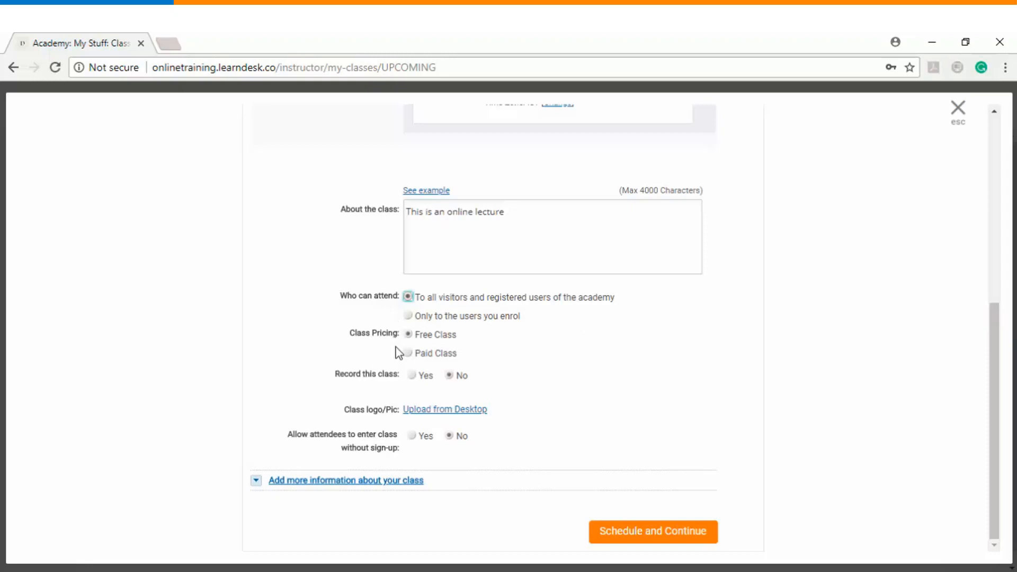
pyautogui.moveTo(397, 355)
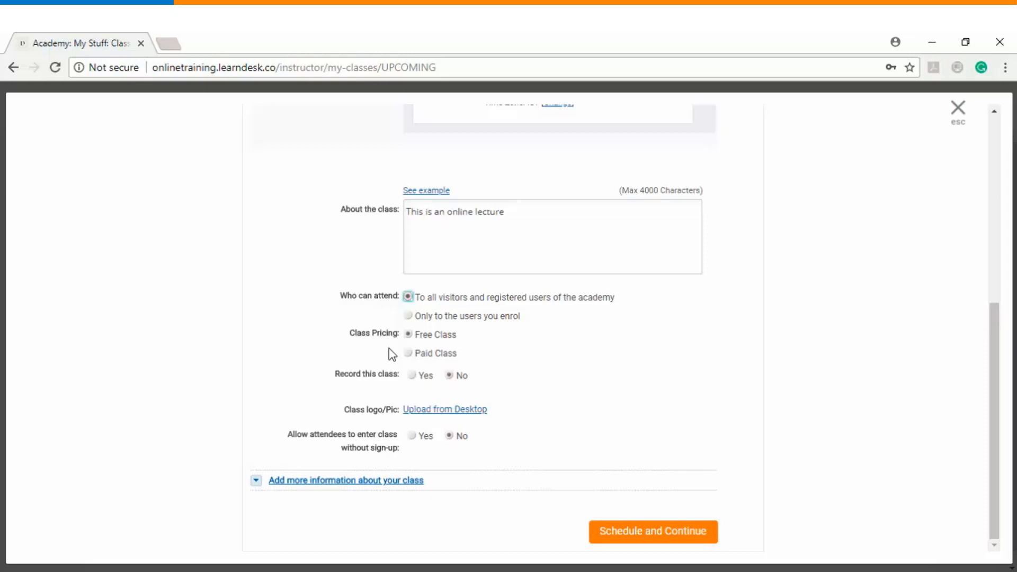
pyautogui.moveTo(434, 344)
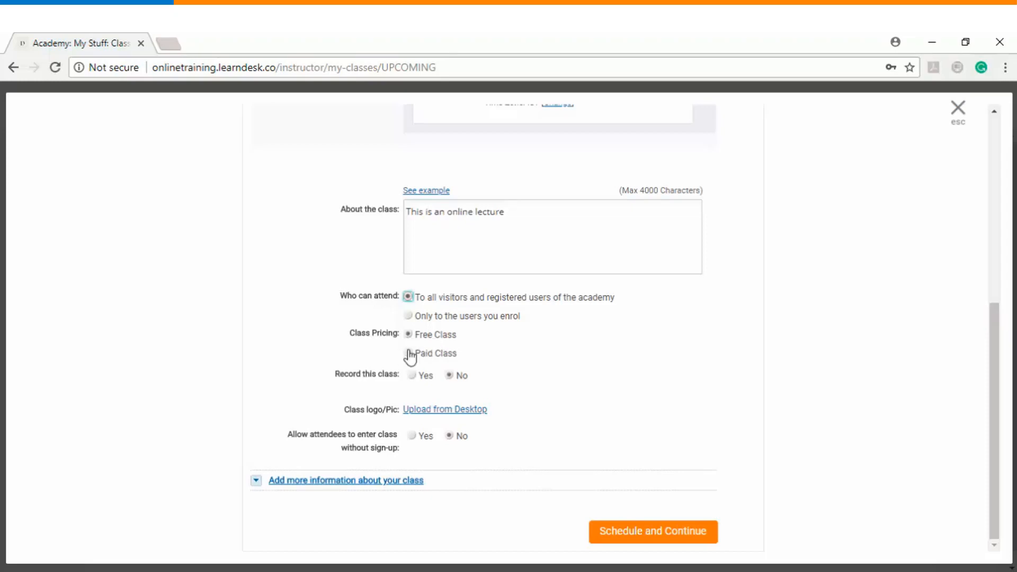
pyautogui.click(408, 354)
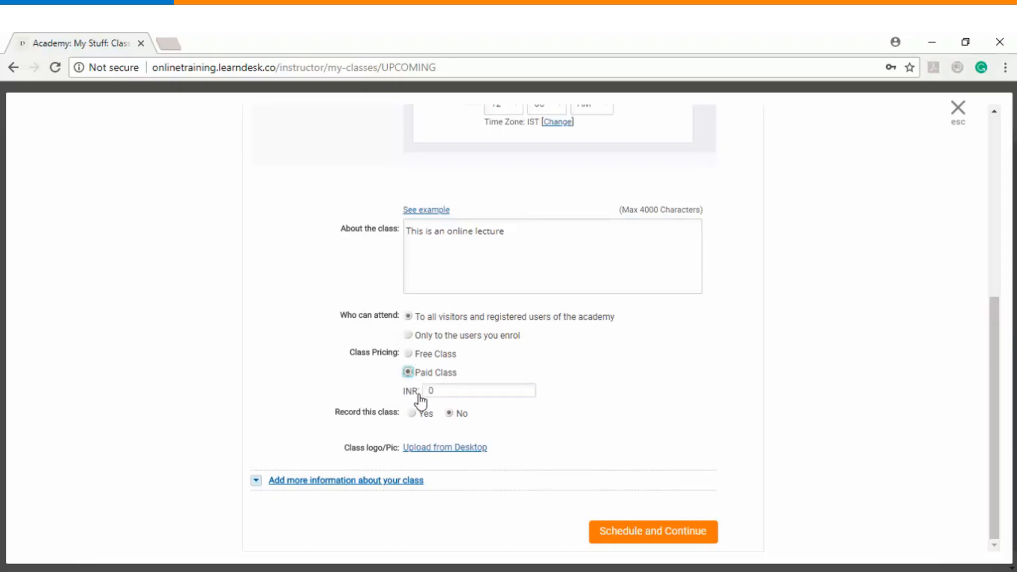
pyautogui.click(478, 391)
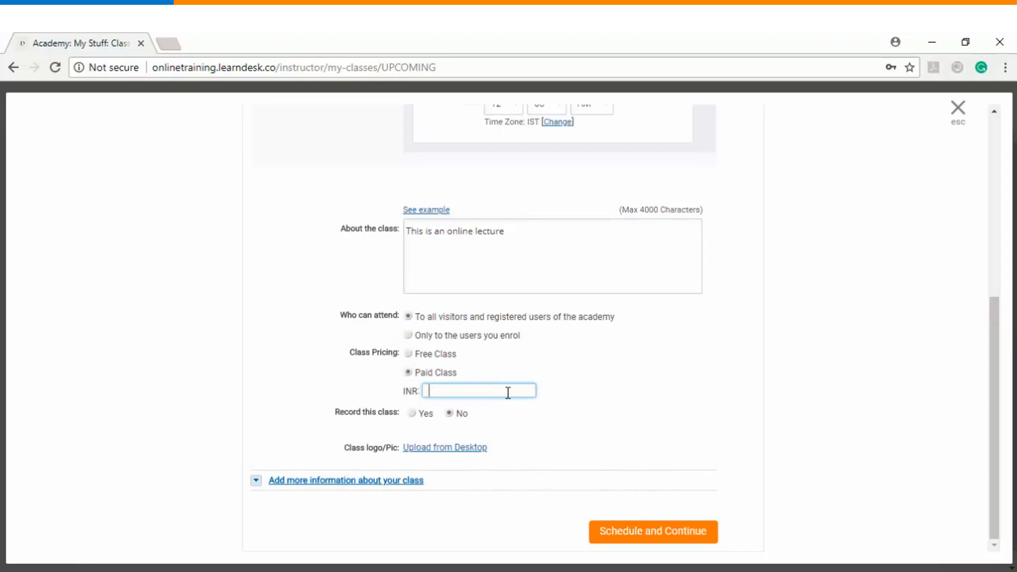
pyautogui.write('500')
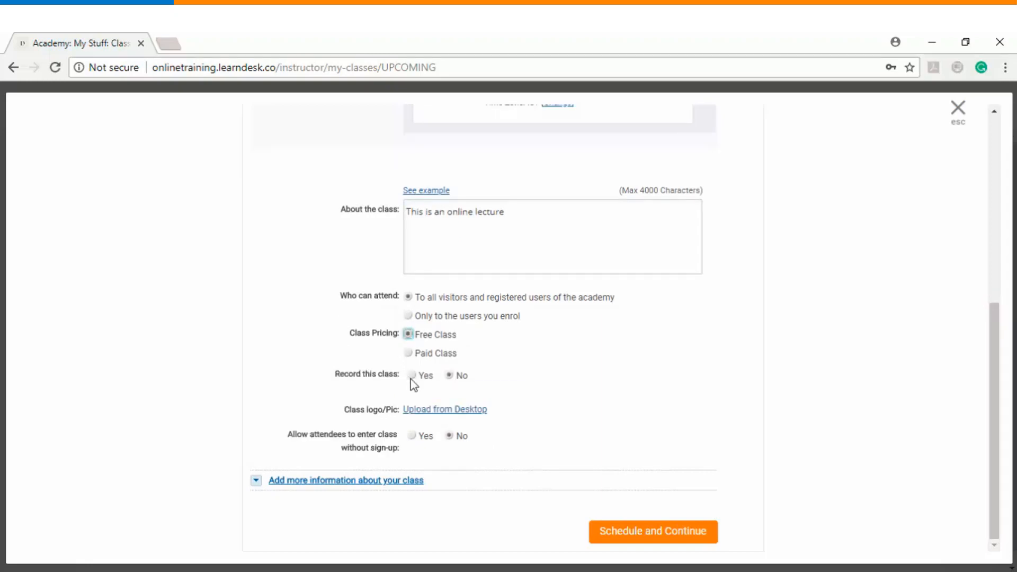
# Set Record this class to Yes and upload a businessman picture from desktop as the logo.
pyautogui.click(411, 375)
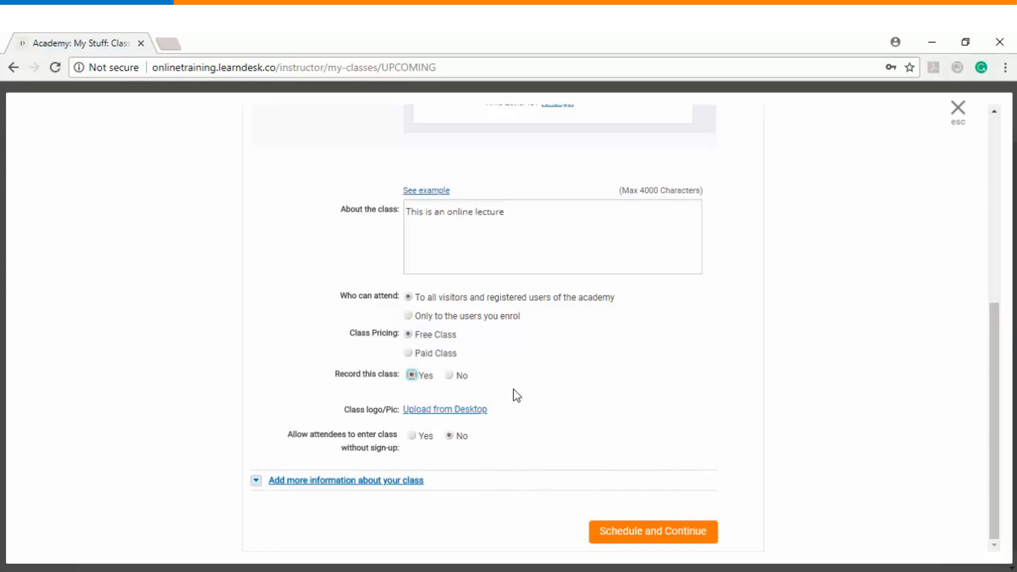
pyautogui.moveTo(523, 396)
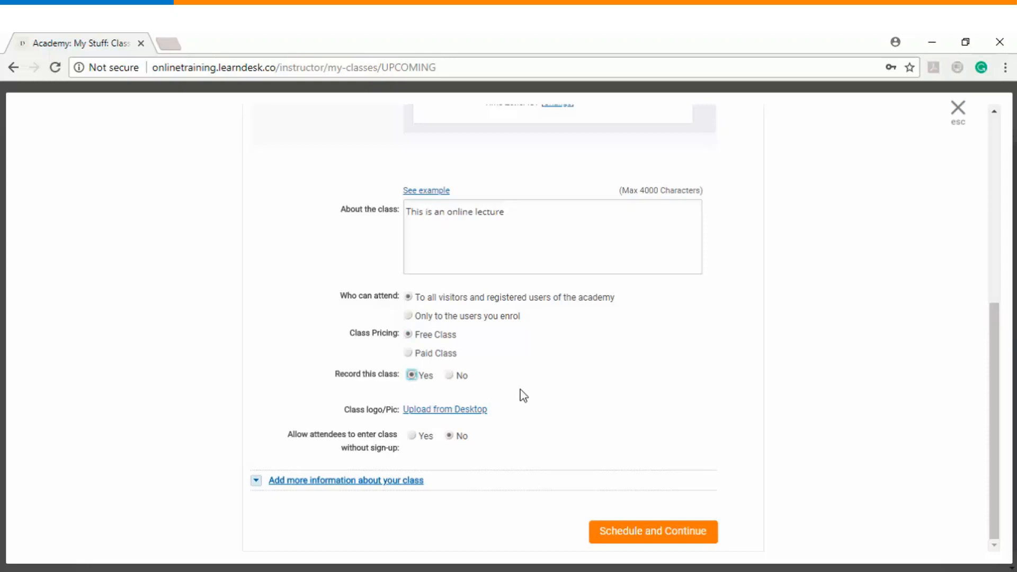
pyautogui.moveTo(444, 409)
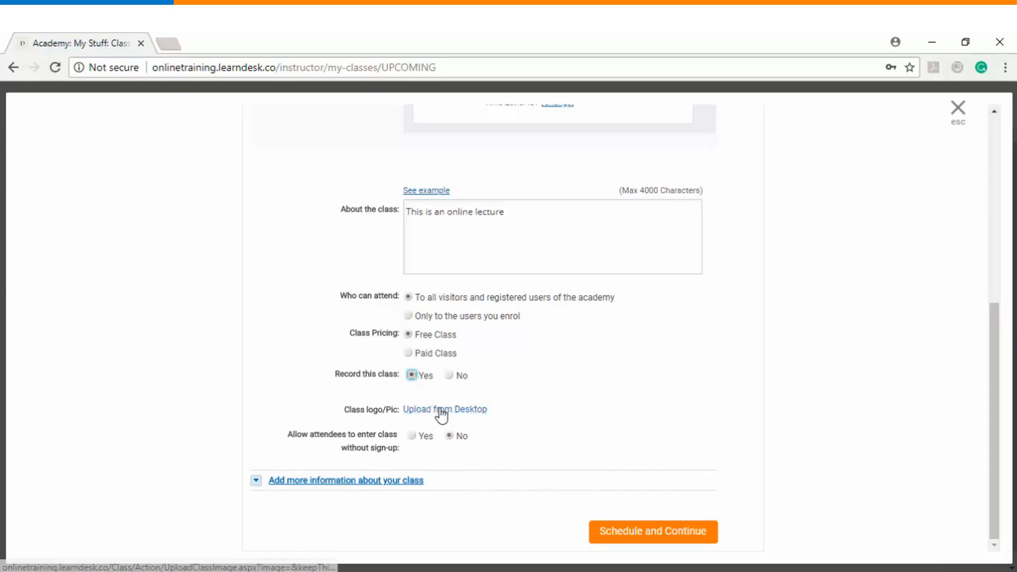
pyautogui.click(445, 410)
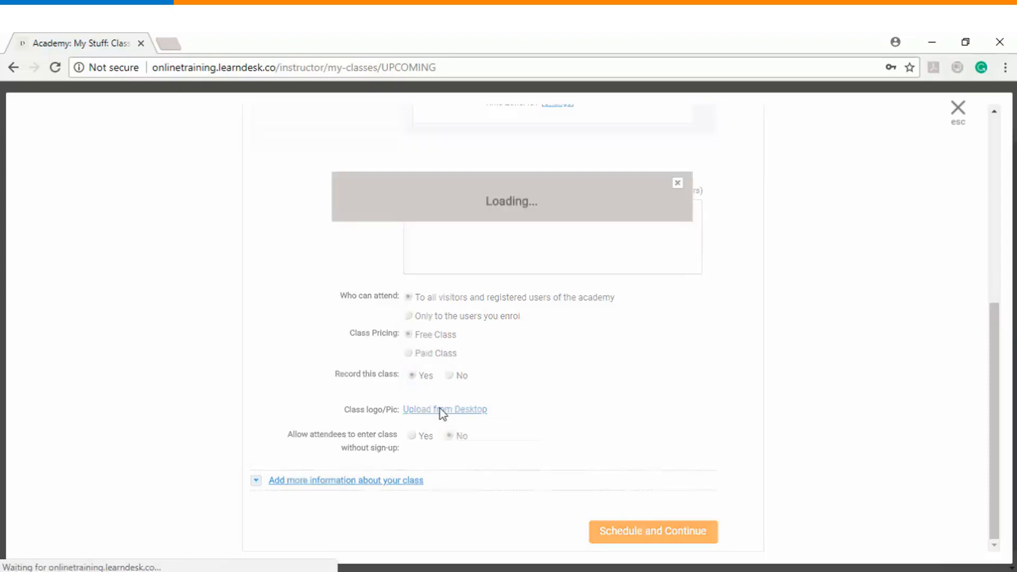
pyautogui.click(445, 410)
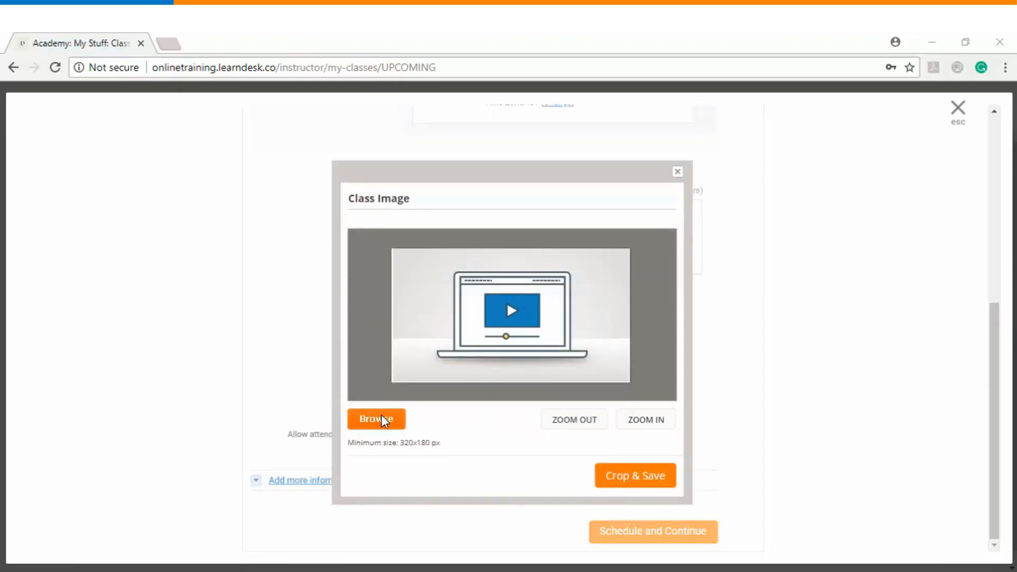
pyautogui.click(376, 419)
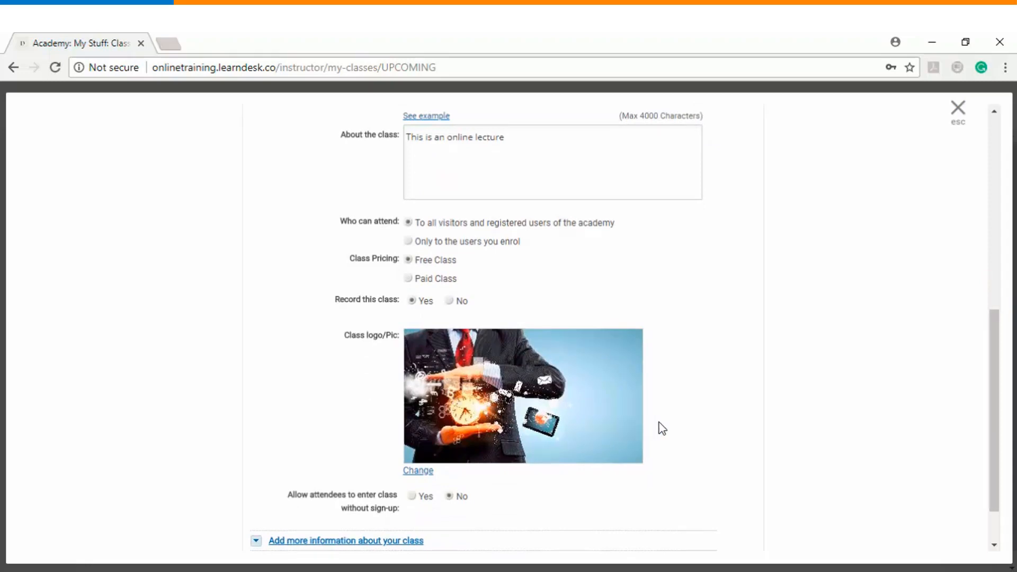
pyautogui.scroll(-3)
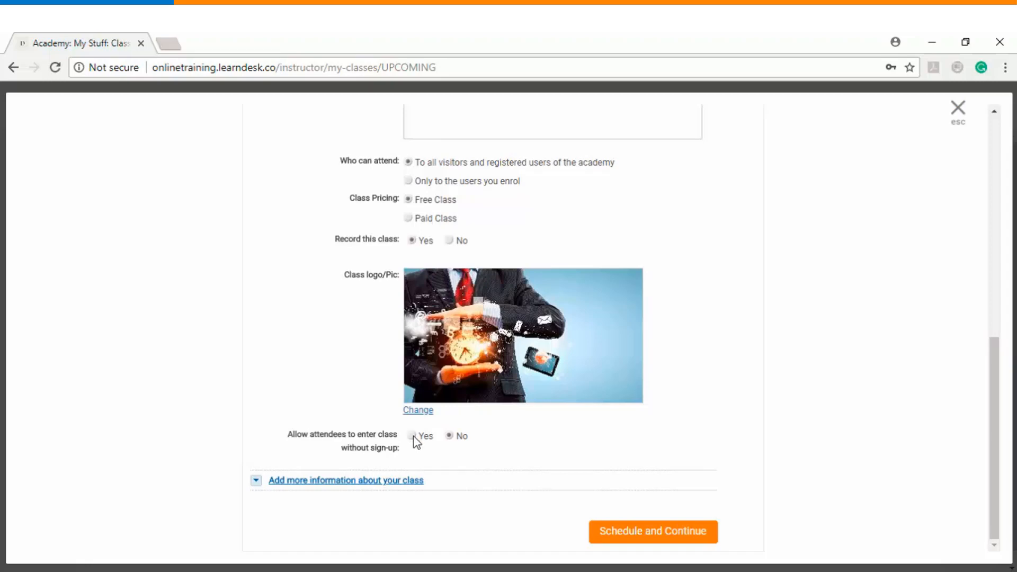
# Limit attendance to enrolled users and reveal details: 60 minutes, 150 attendees, English.
pyautogui.click(411, 436)
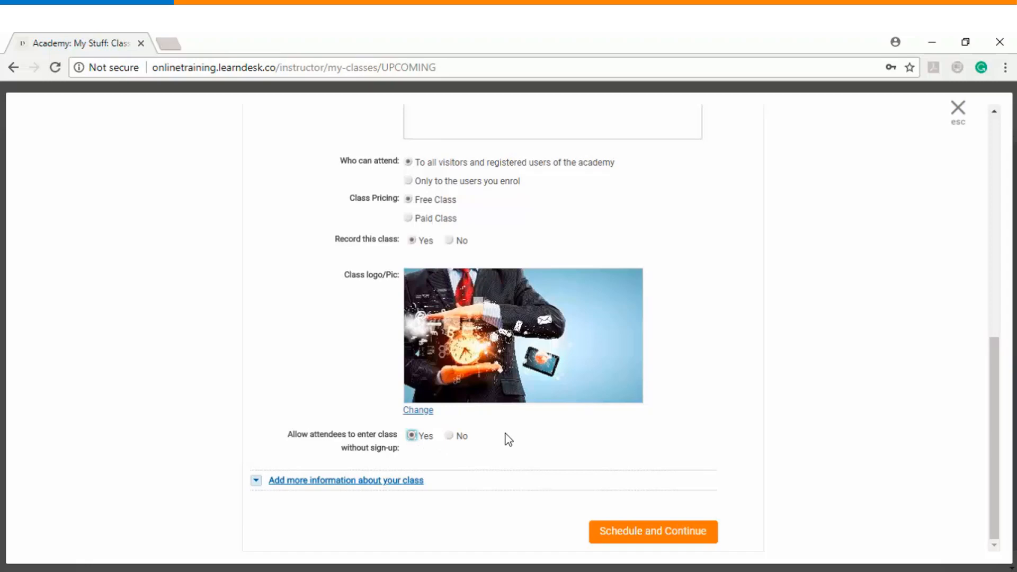
pyautogui.moveTo(496, 439)
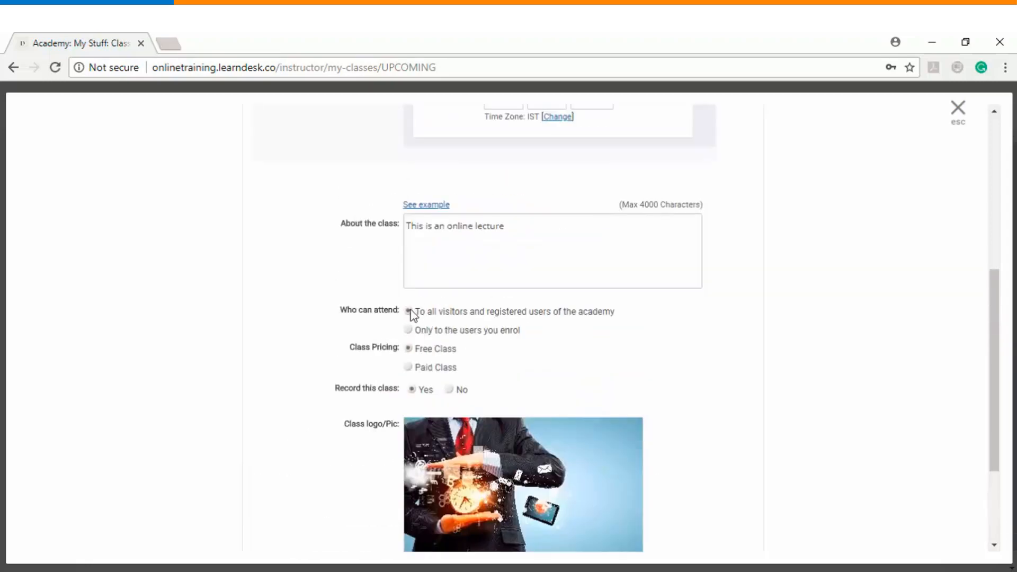
pyautogui.click(409, 330)
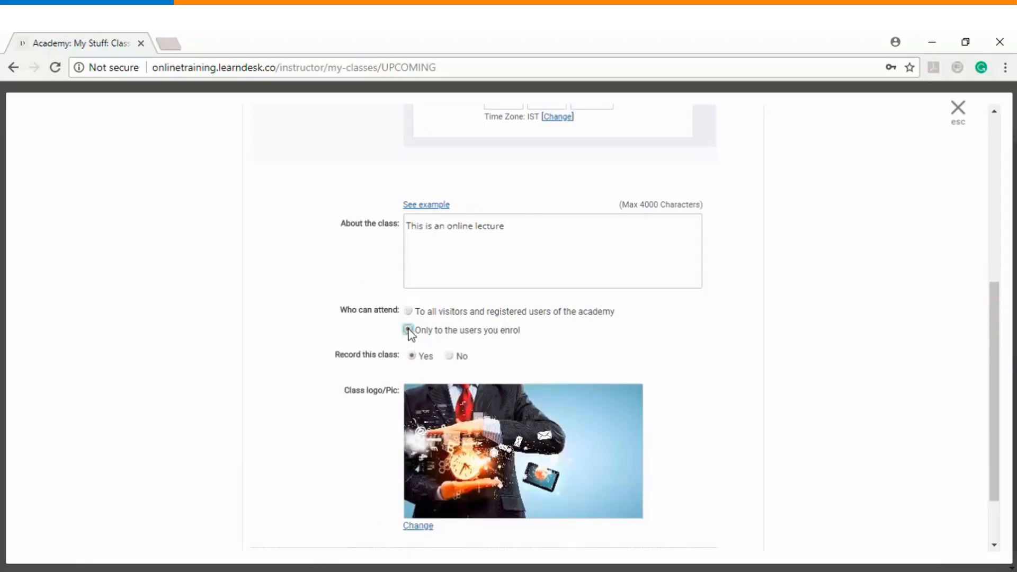
pyautogui.scroll(-3)
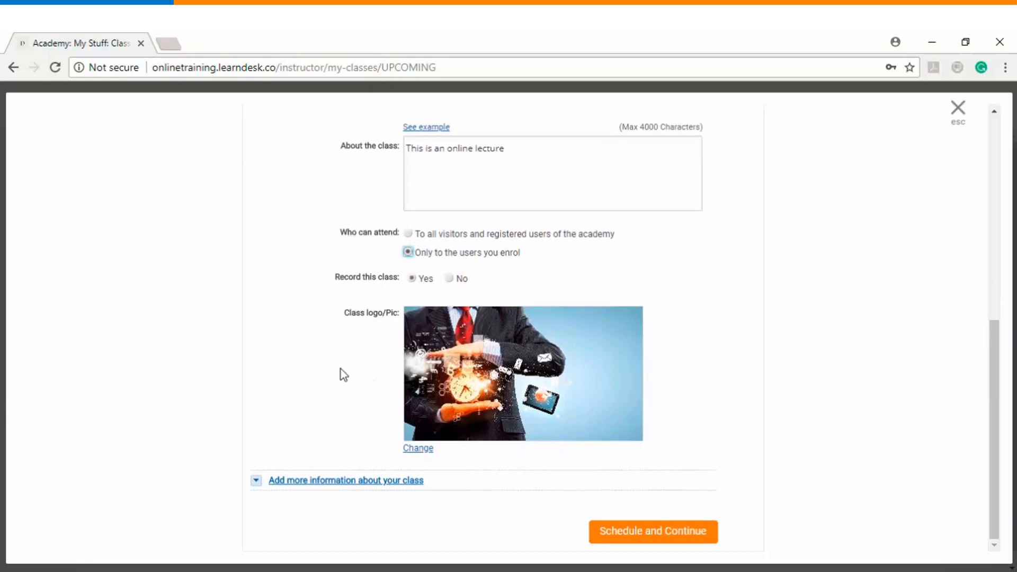
pyautogui.click(346, 480)
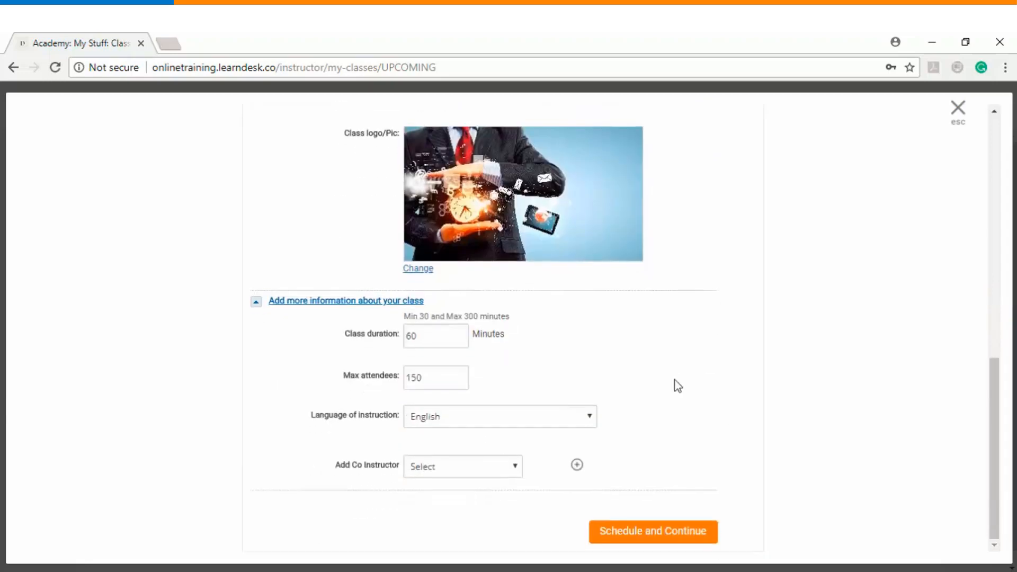
pyautogui.click(435, 335)
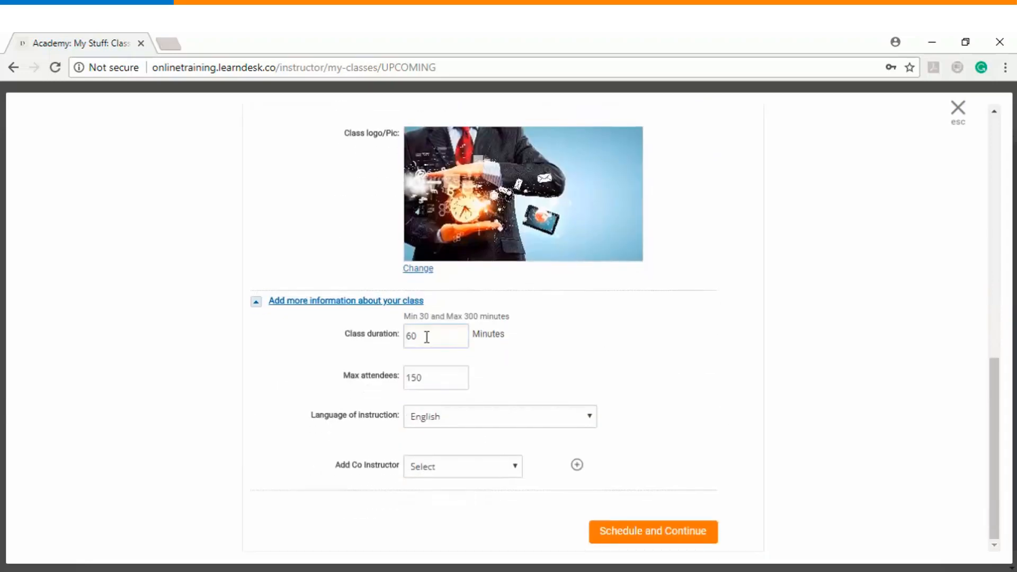
pyautogui.click(436, 377)
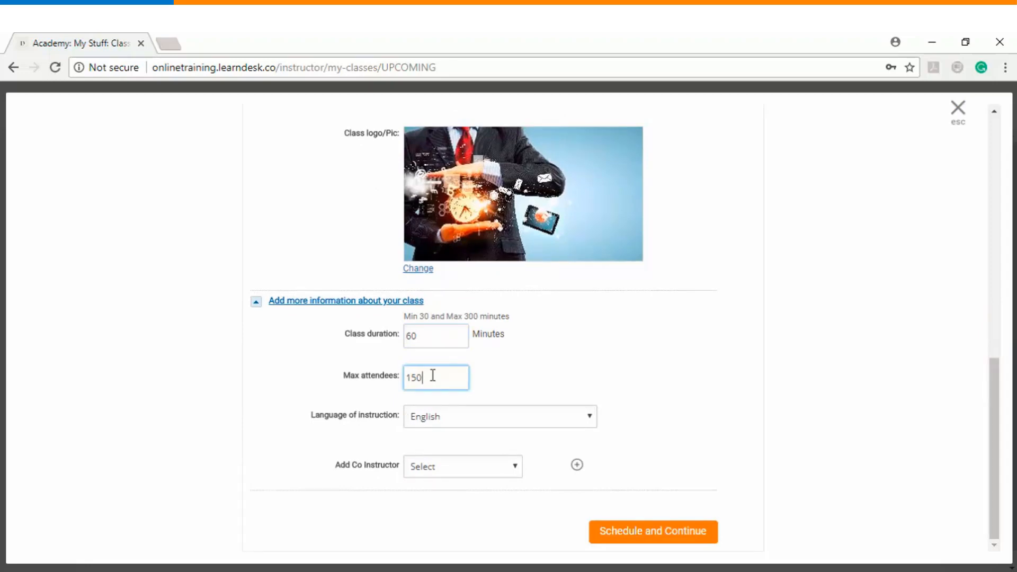
pyautogui.moveTo(433, 343)
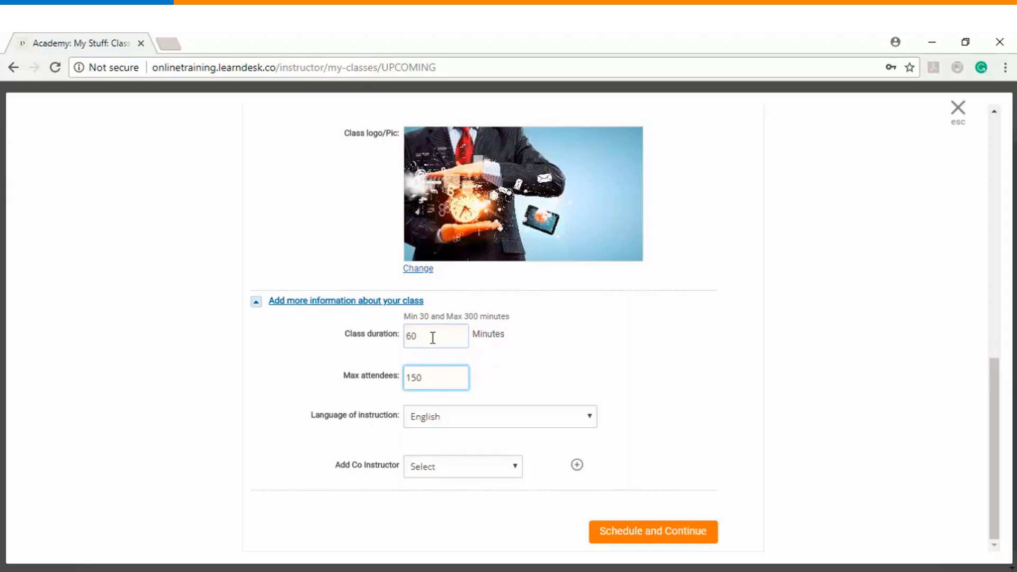
pyautogui.click(436, 378)
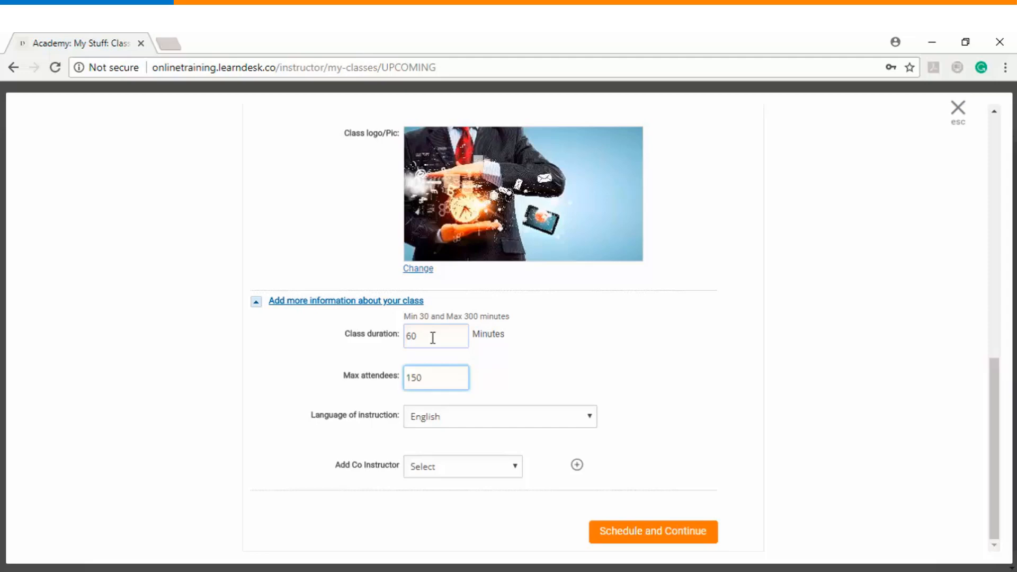
pyautogui.click(499, 416)
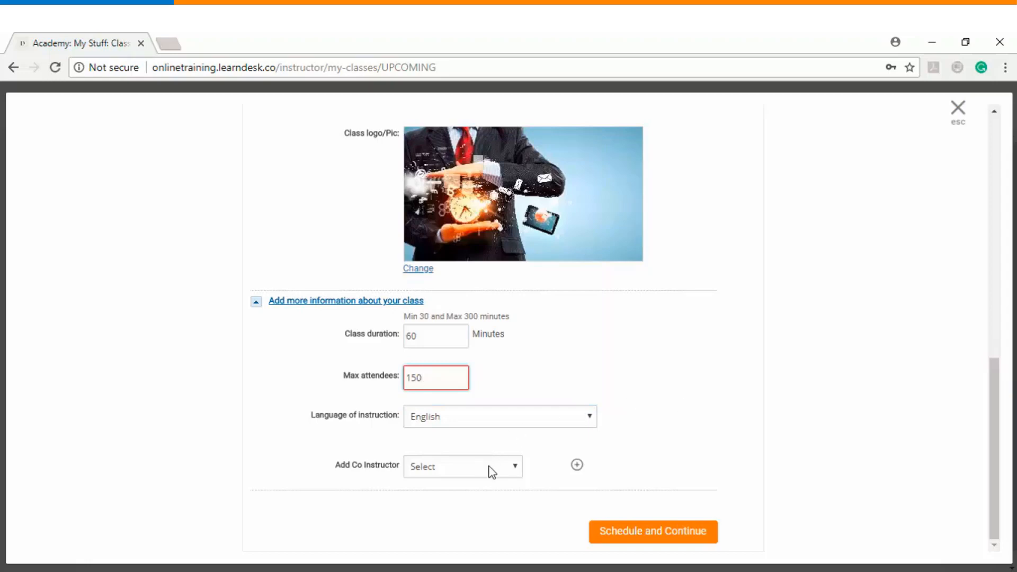
pyautogui.click(462, 465)
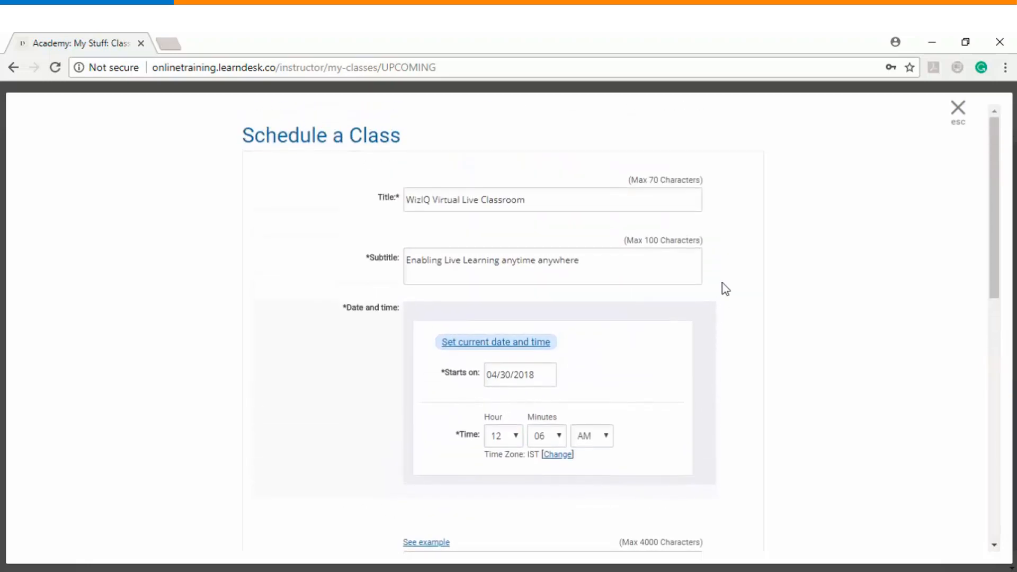
pyautogui.scroll(-3)
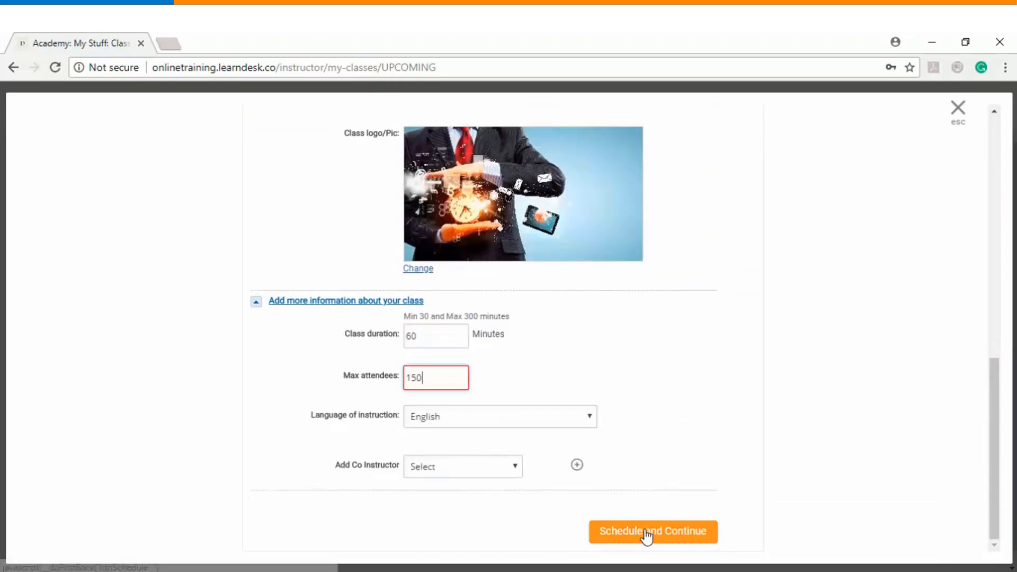
pyautogui.moveTo(652, 531)
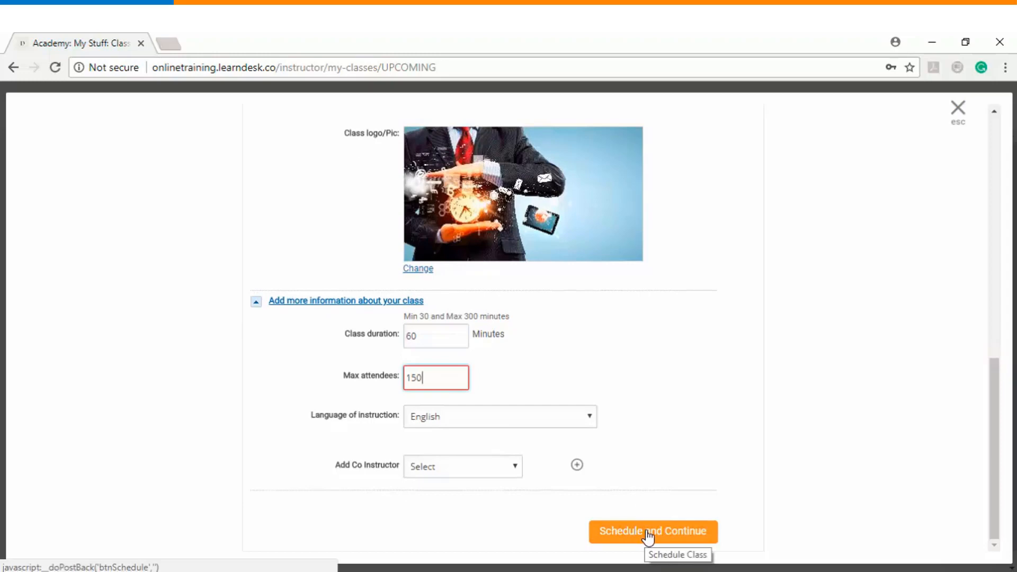
# Schedule WizIQ Virtual Live Classroom (60 minutes, 8:06 AM, Apr 30, 2018) and dismiss the success message.
pyautogui.click(651, 531)
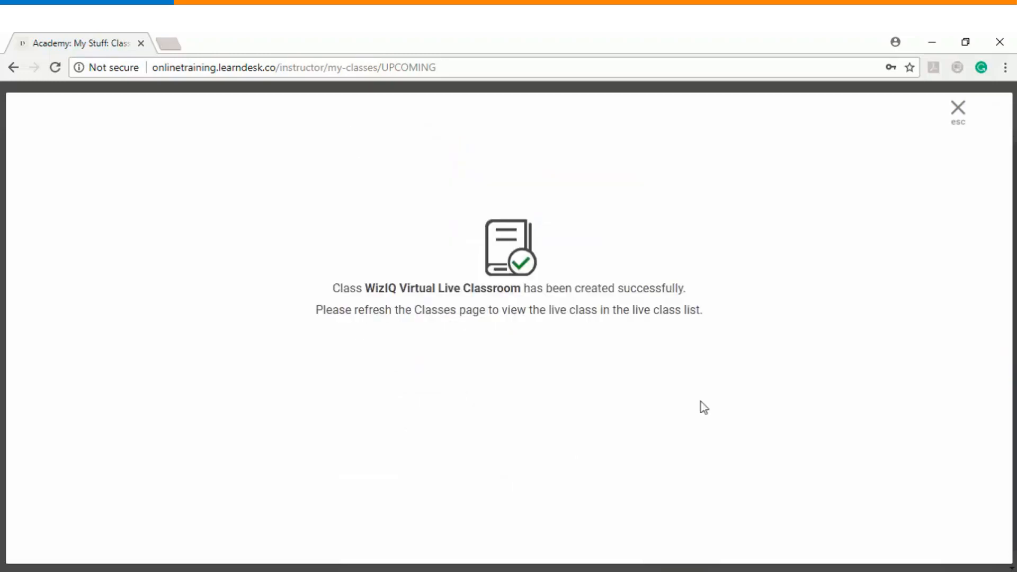
pyautogui.moveTo(549, 330)
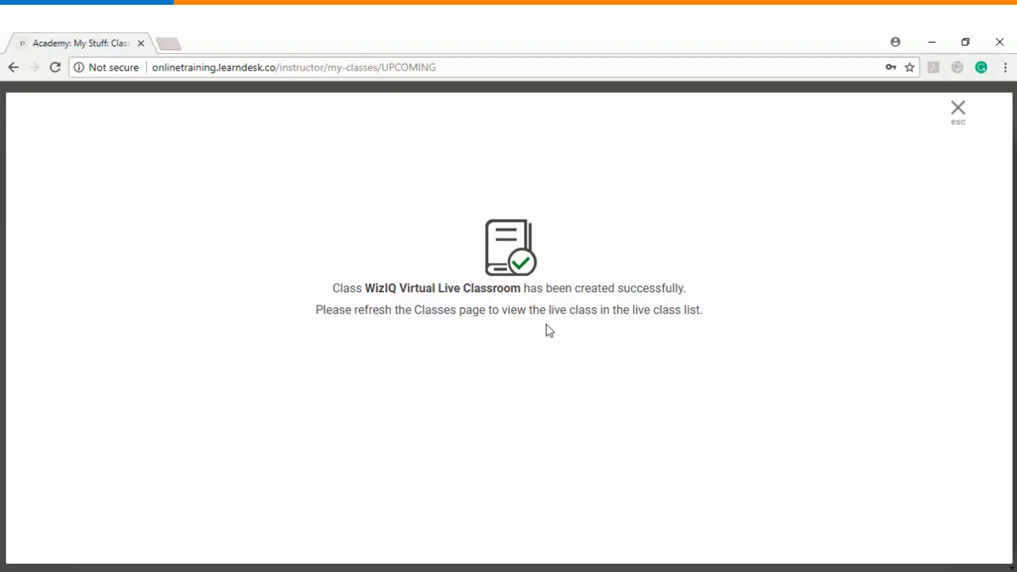
pyautogui.click(957, 108)
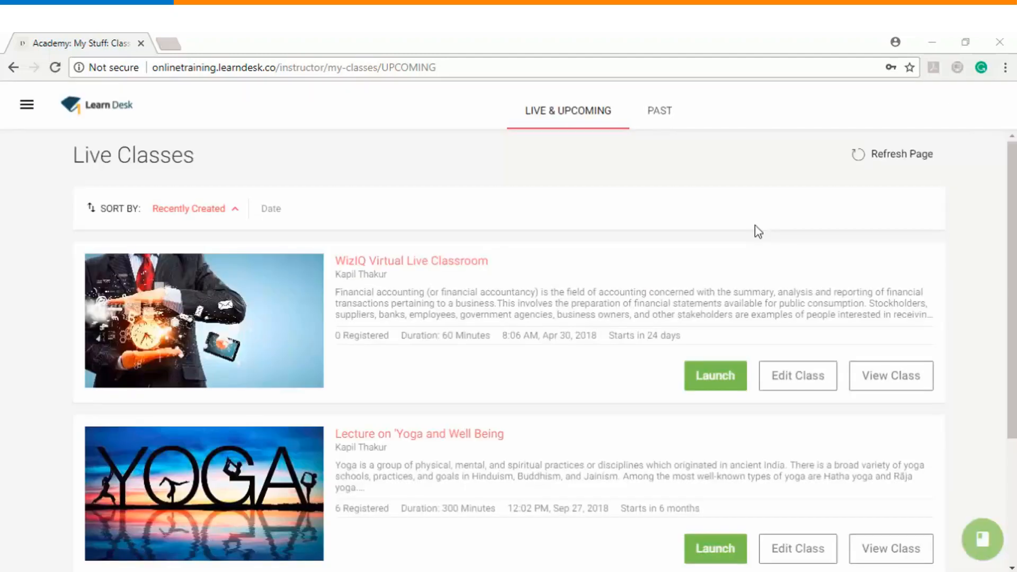
pyautogui.moveTo(818, 211)
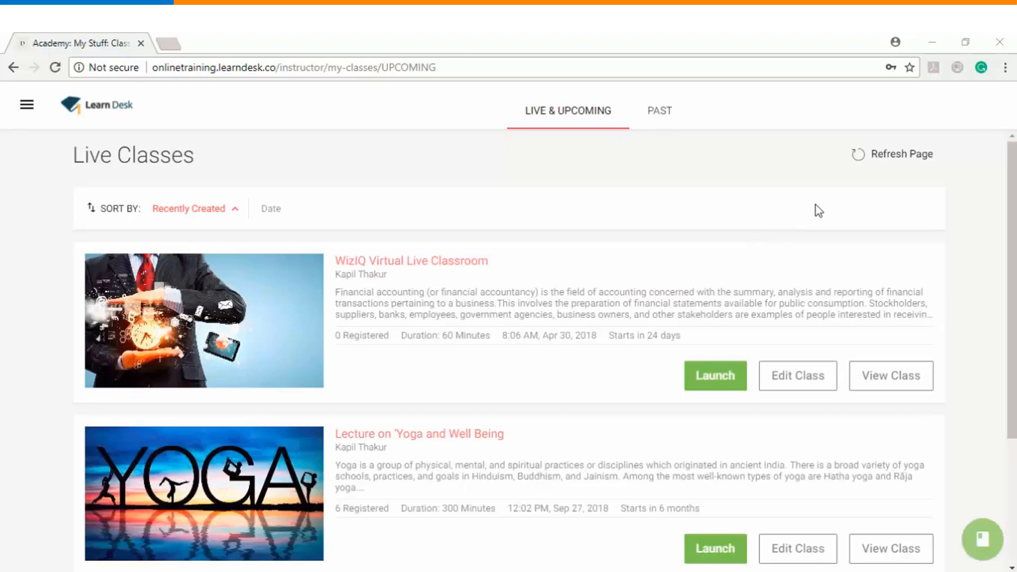
pyautogui.click(906, 154)
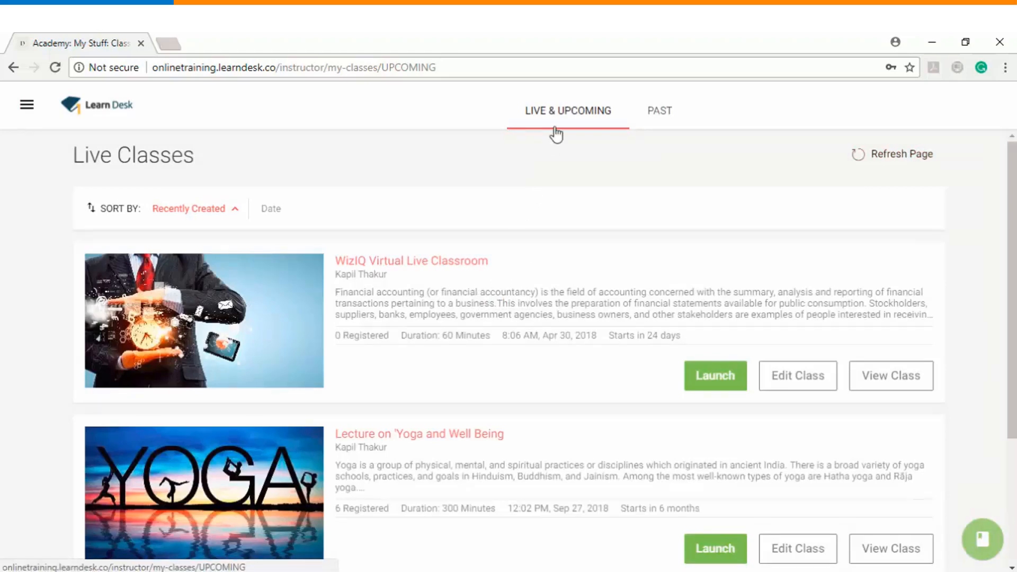
# Open the WizIQ Virtual Live Classroom entry and scroll its overview showing 60 minutes and English.
pyautogui.click(410, 260)
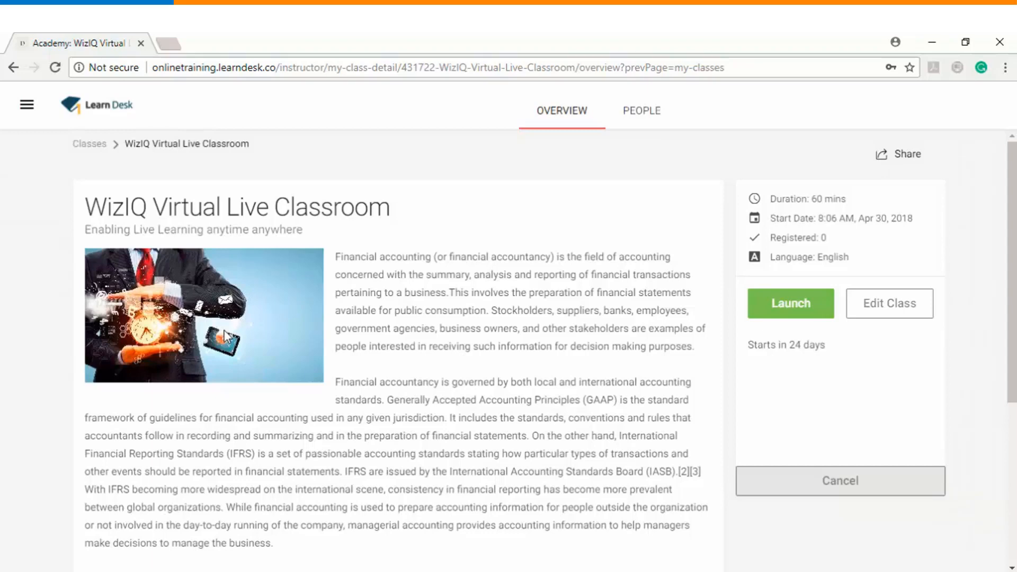
pyautogui.scroll(-3)
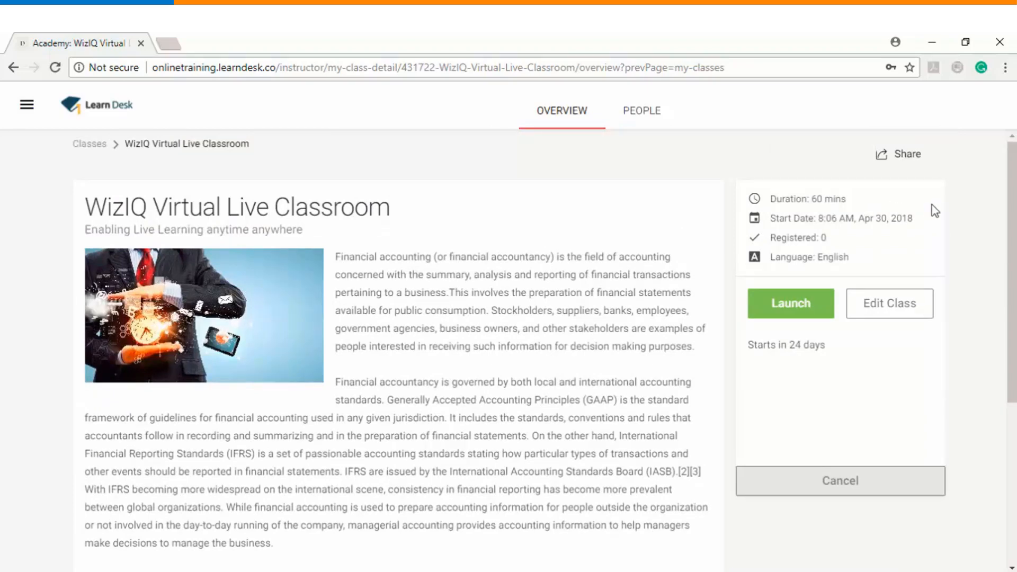
pyautogui.moveTo(913, 205)
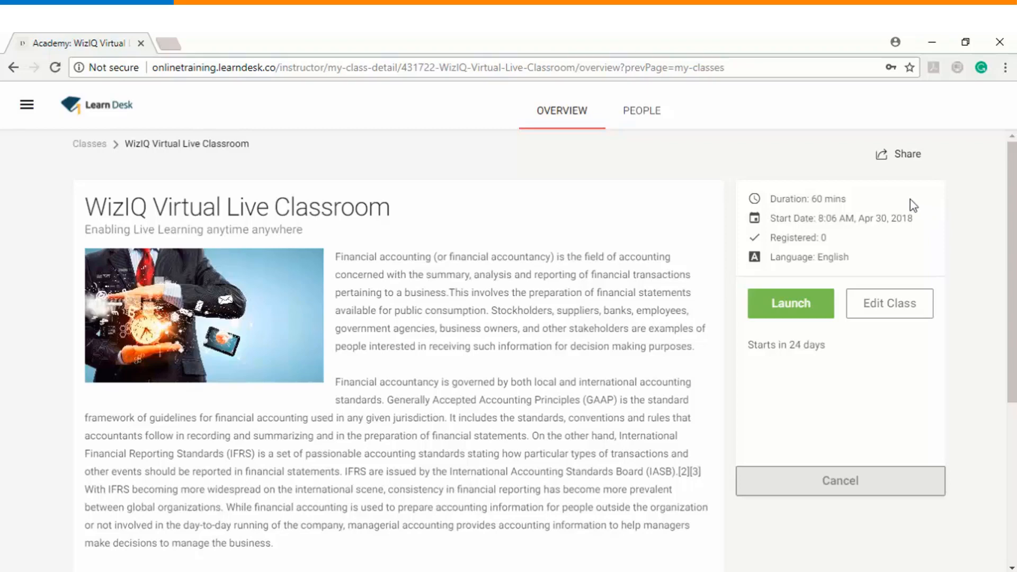
pyautogui.moveTo(863, 261)
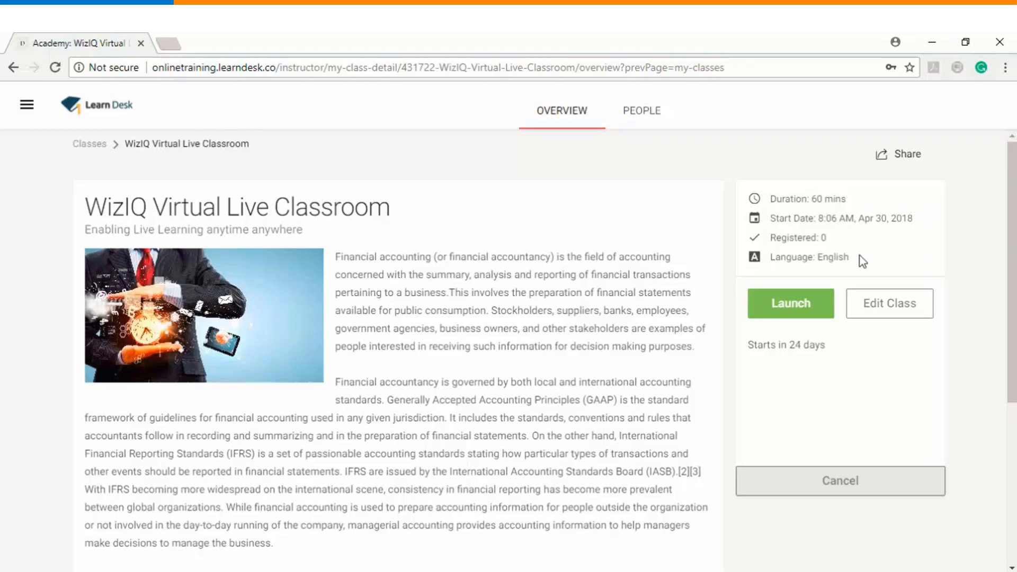
pyautogui.moveTo(839, 349)
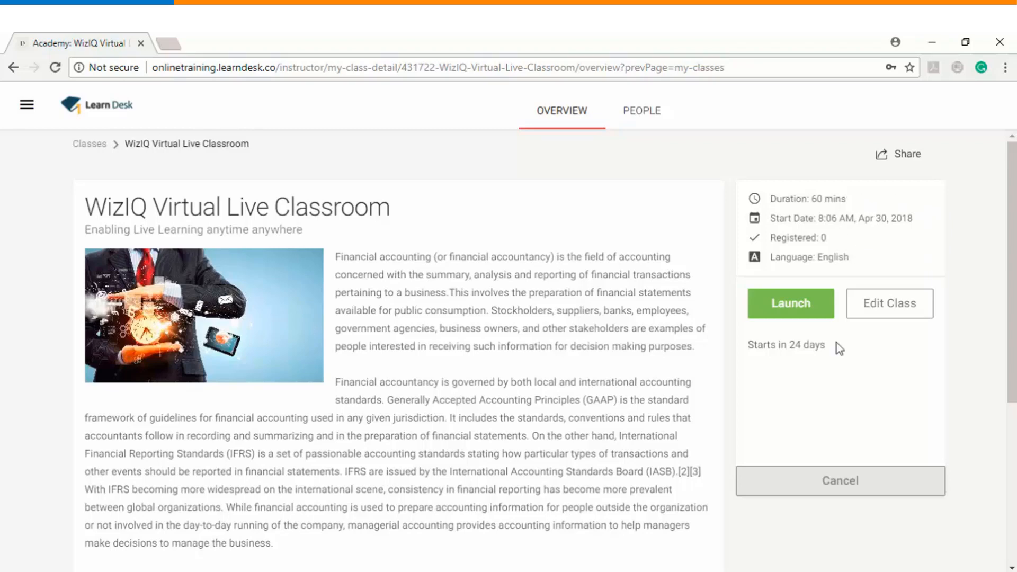
pyautogui.moveTo(758, 302)
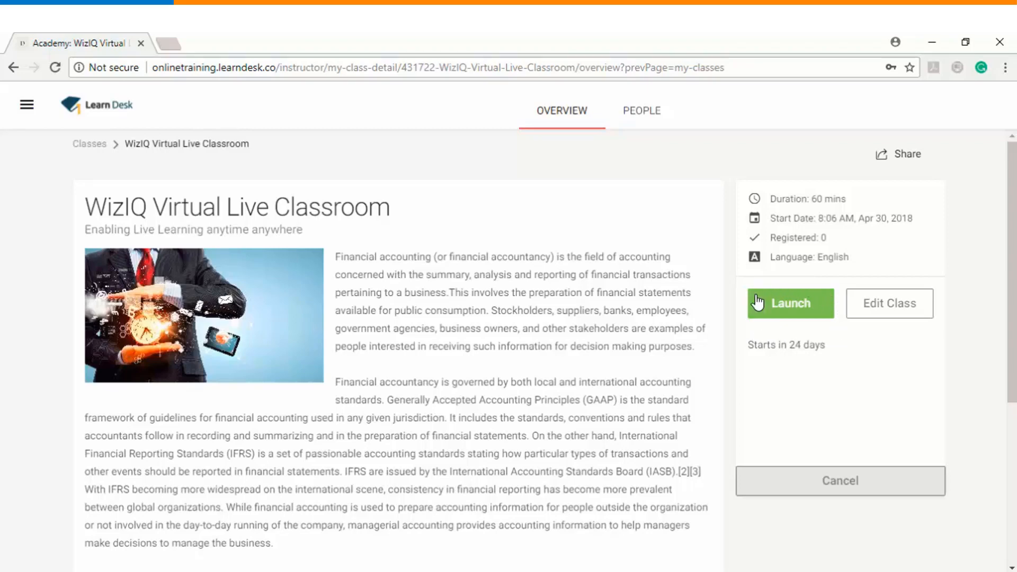